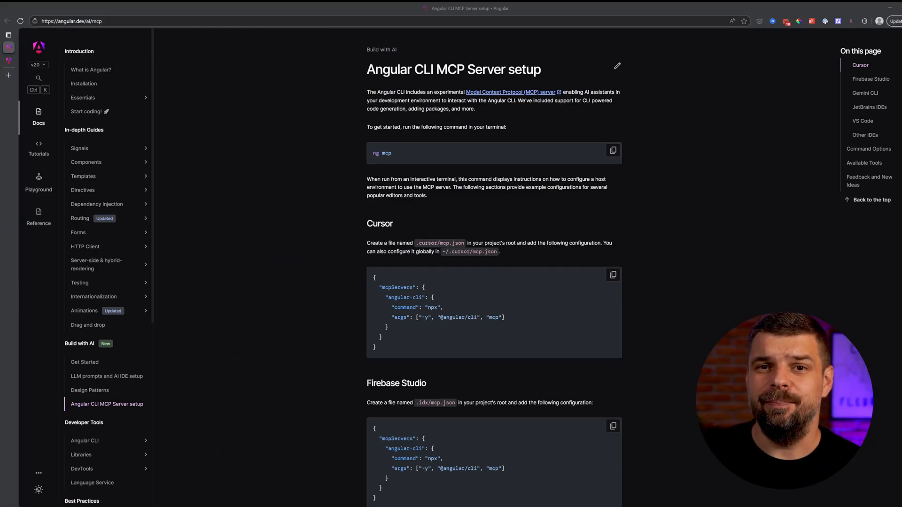
mouse_move(296, 133)
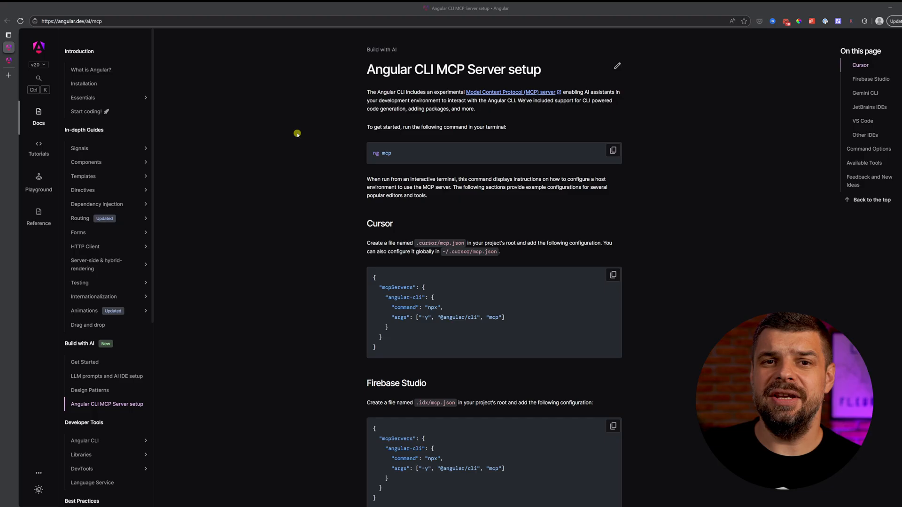
mouse_move(291, 114)
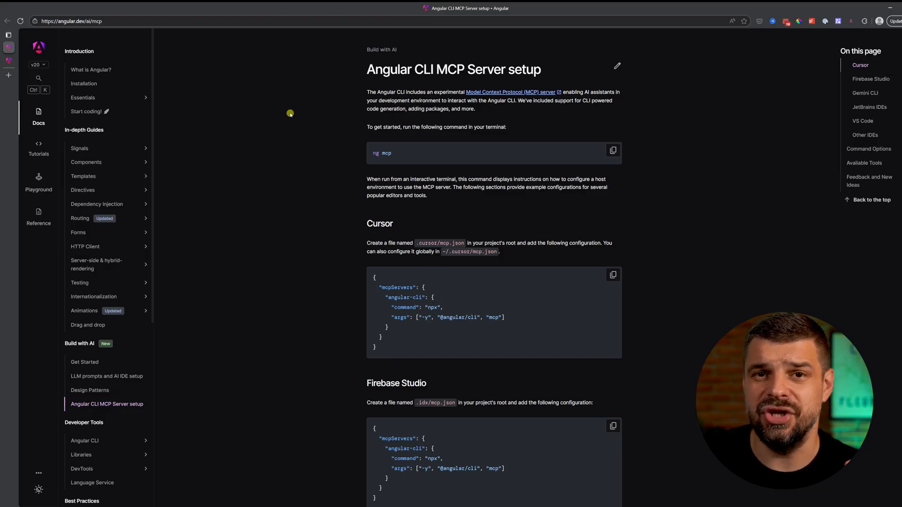
mouse_move(299, 122)
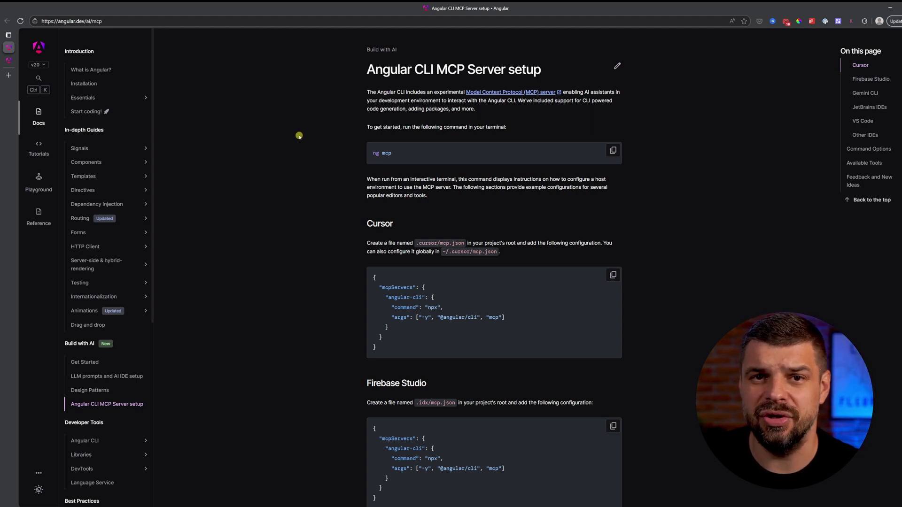
mouse_move(293, 149)
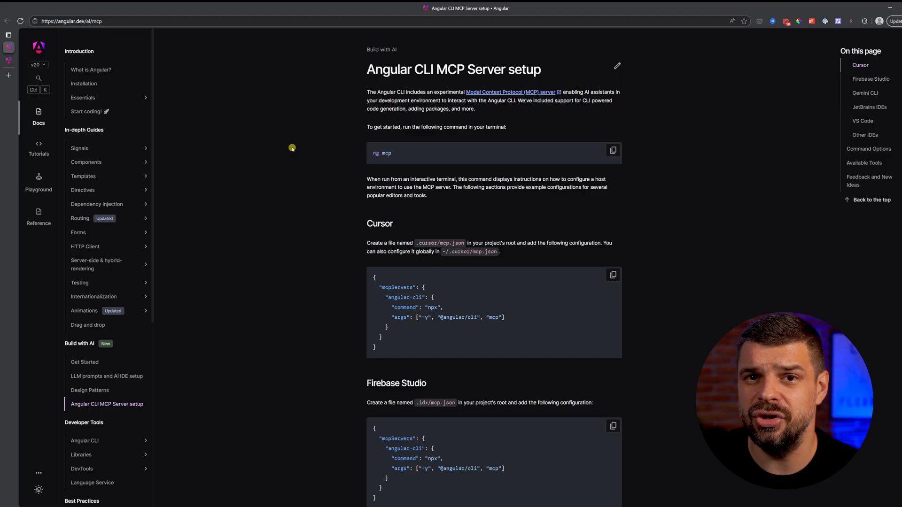
mouse_move(252, 181)
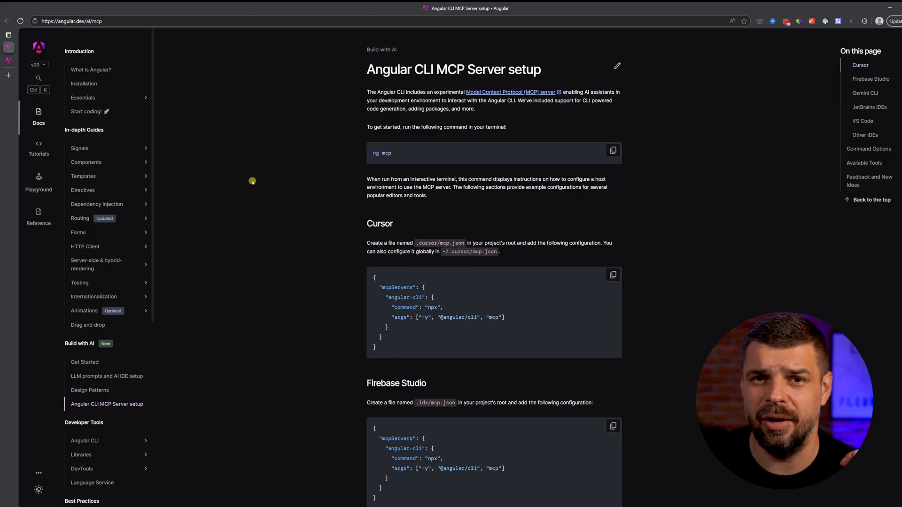
mouse_move(266, 222)
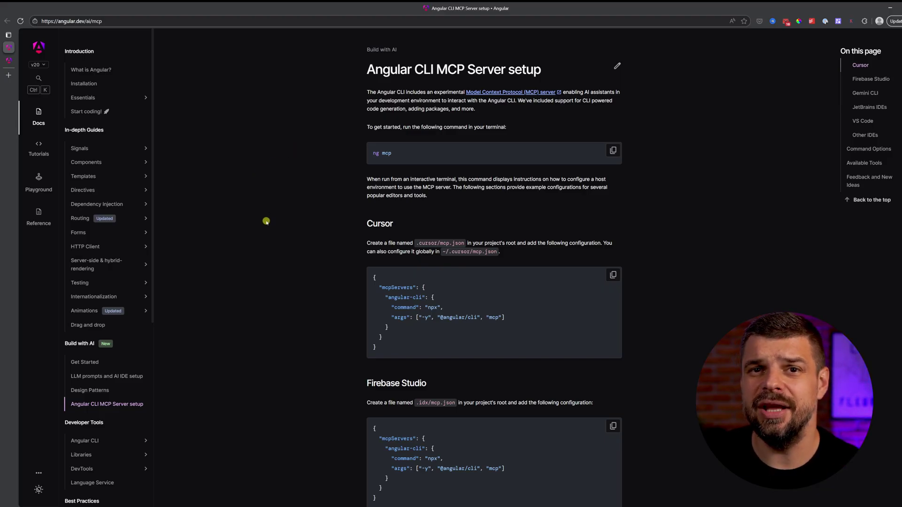
mouse_move(264, 228)
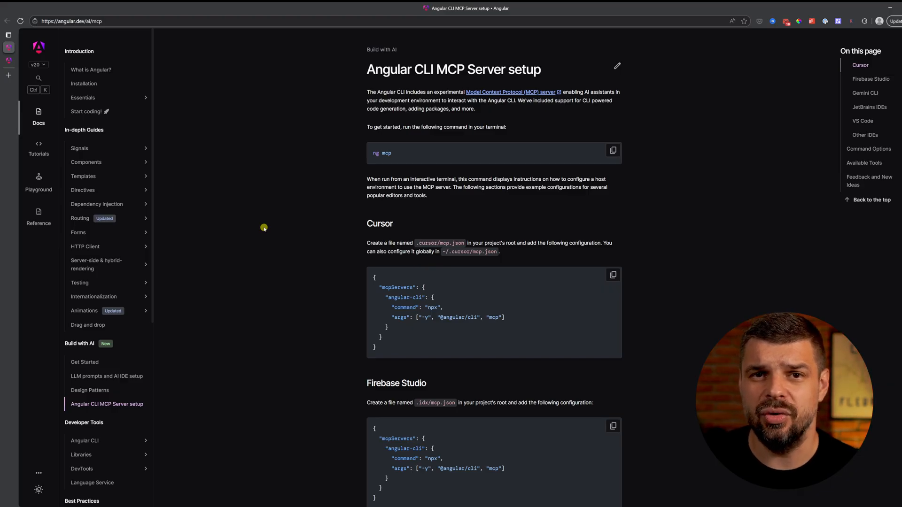
mouse_move(383, 252)
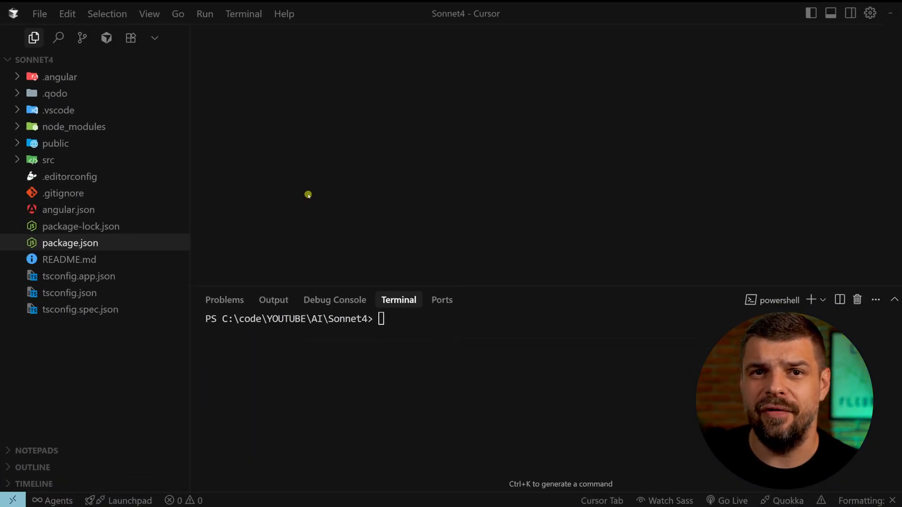
mouse_move(335, 204)
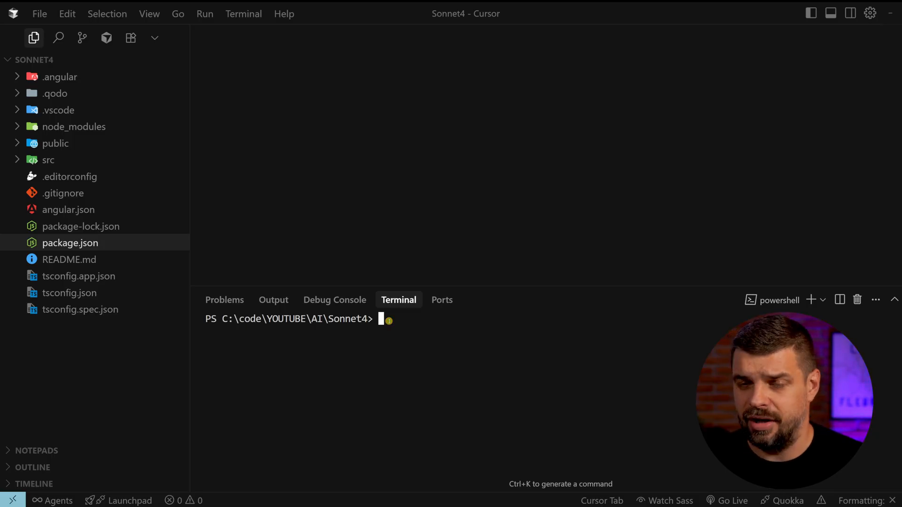
Step: Run ng --version in the terminal, confirming Angular CLI 20.2.0
type("n")
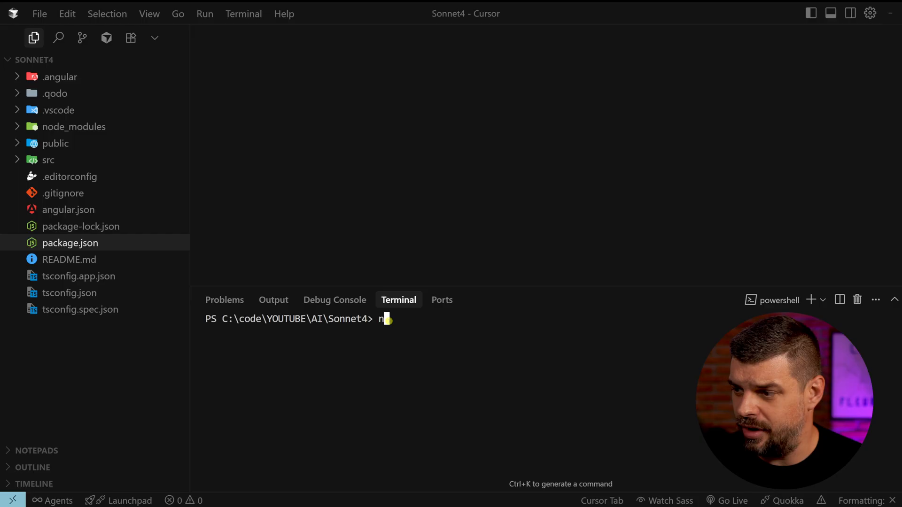
type("g --version")
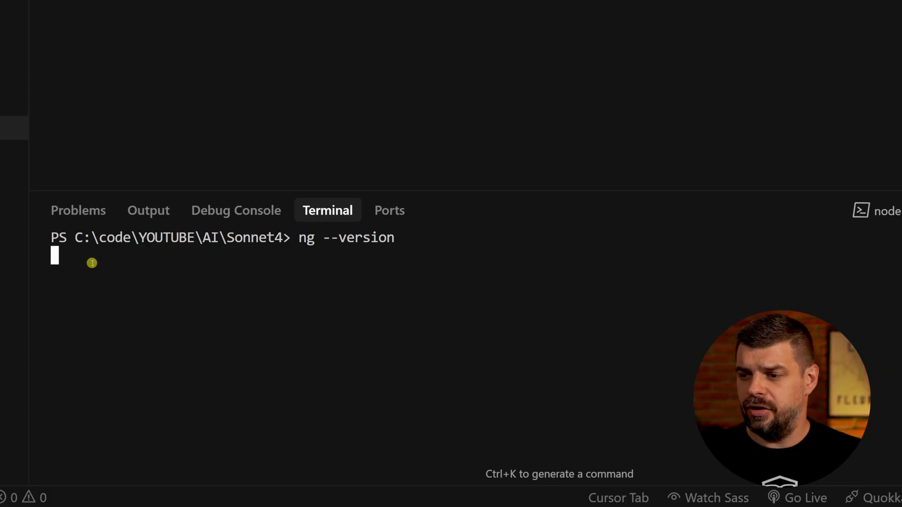
key("Return")
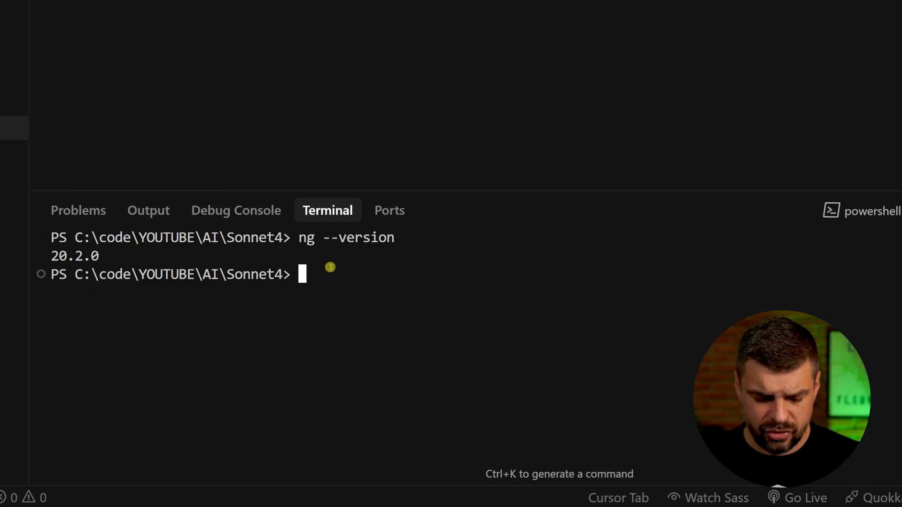
type("ng u")
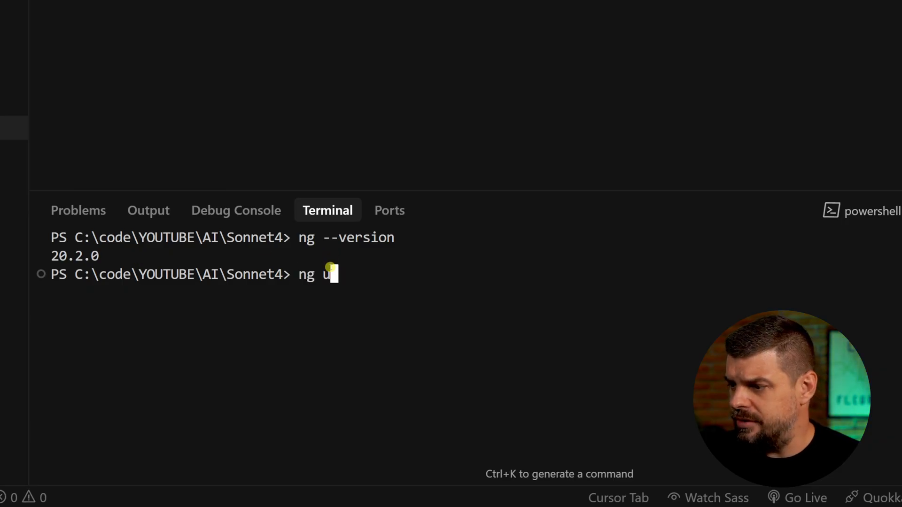
type("pdate @")
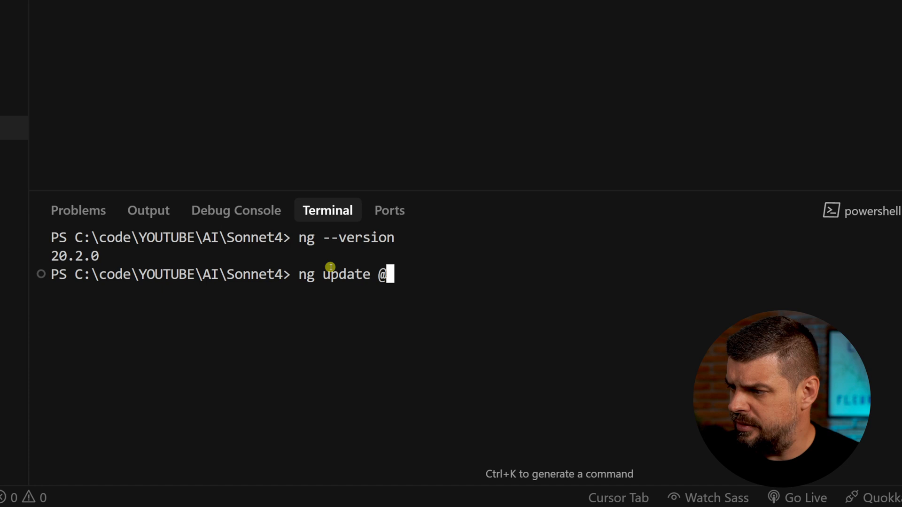
type("ngular/")
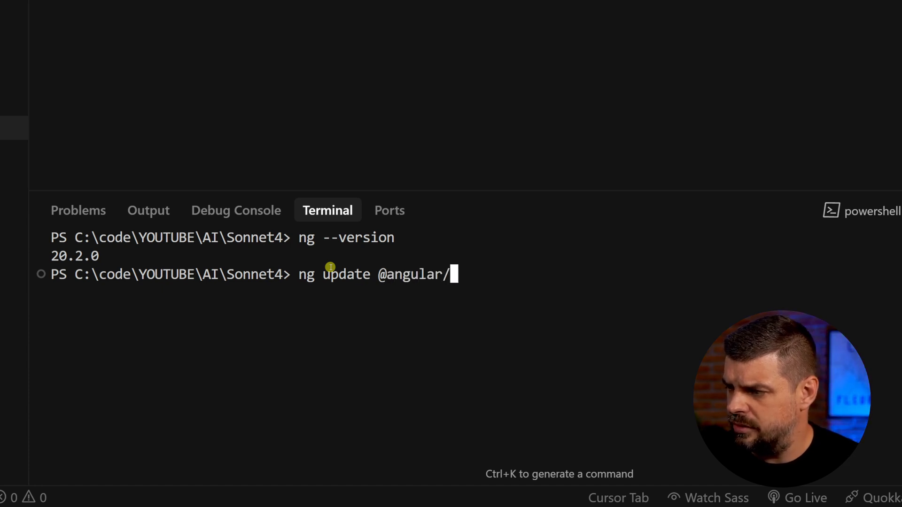
type("cli")
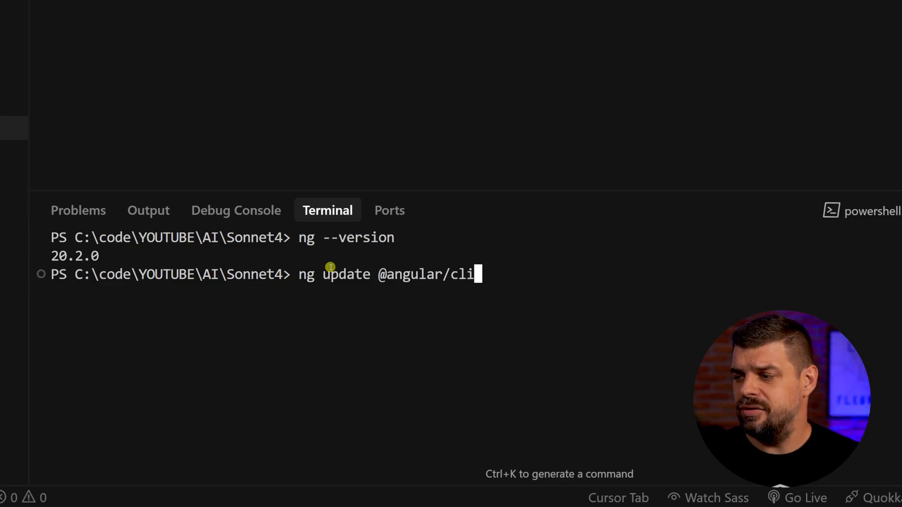
key("Backspace")
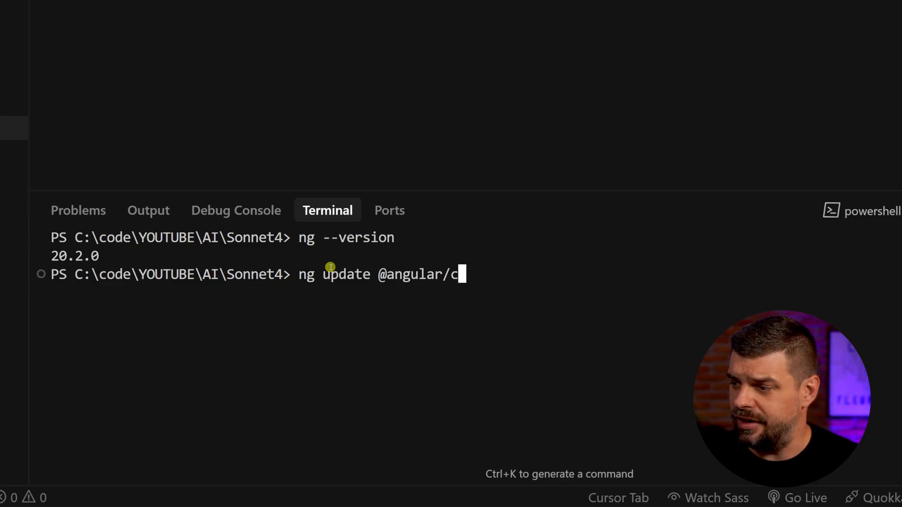
type("ore")
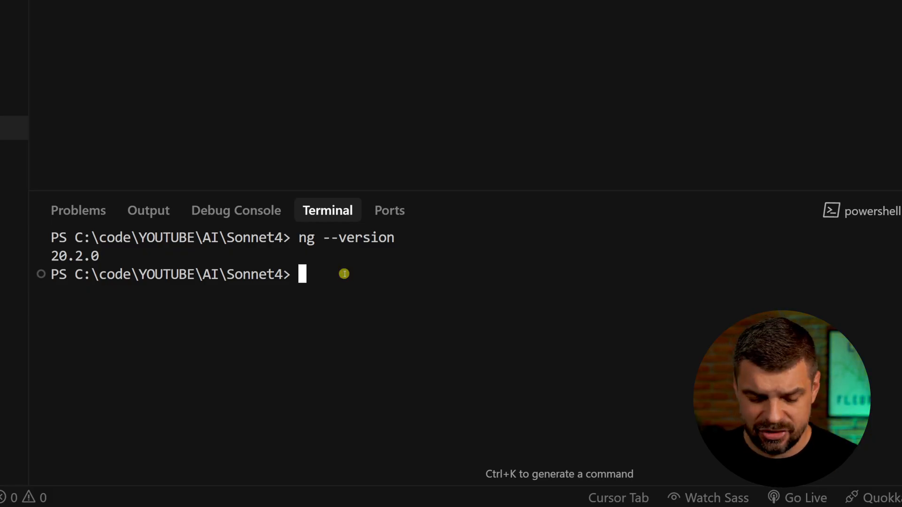
Step: Run ng mcp and review the printed mcpServers configuration snippet
type("ng")
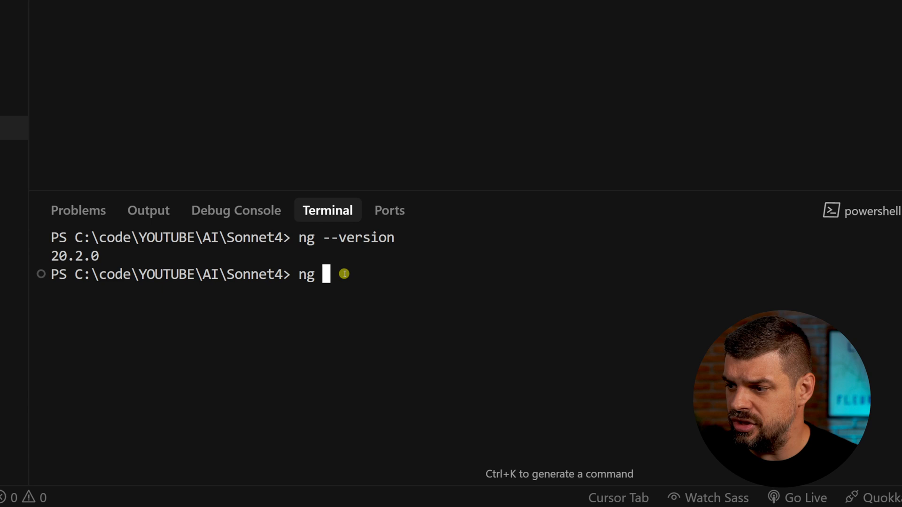
key("Return")
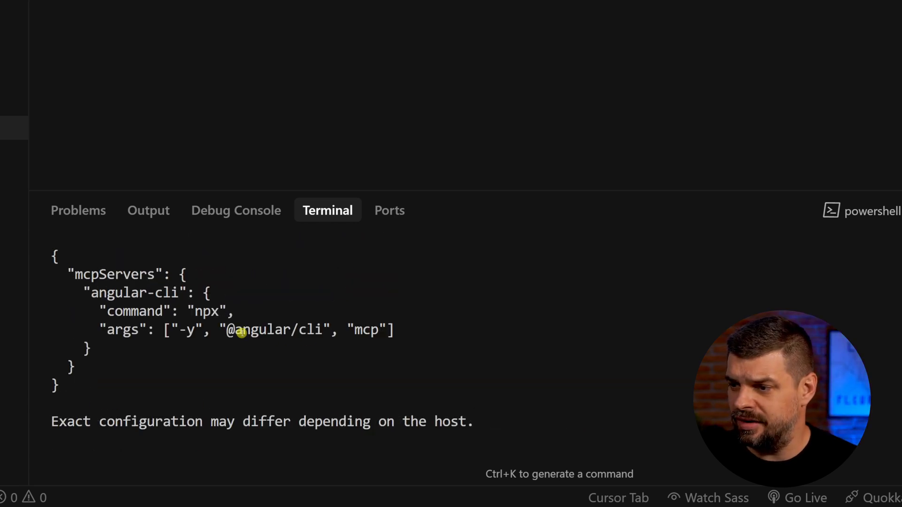
mouse_move(138, 290)
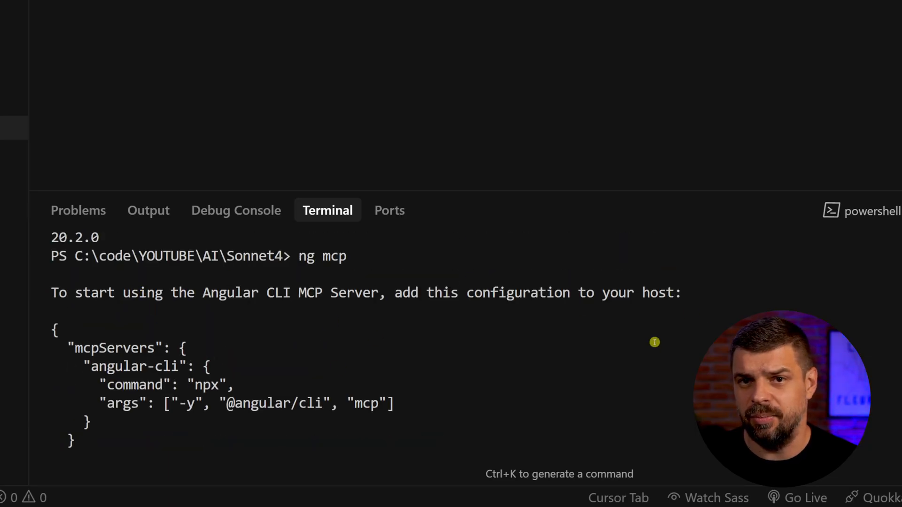
mouse_move(119, 337)
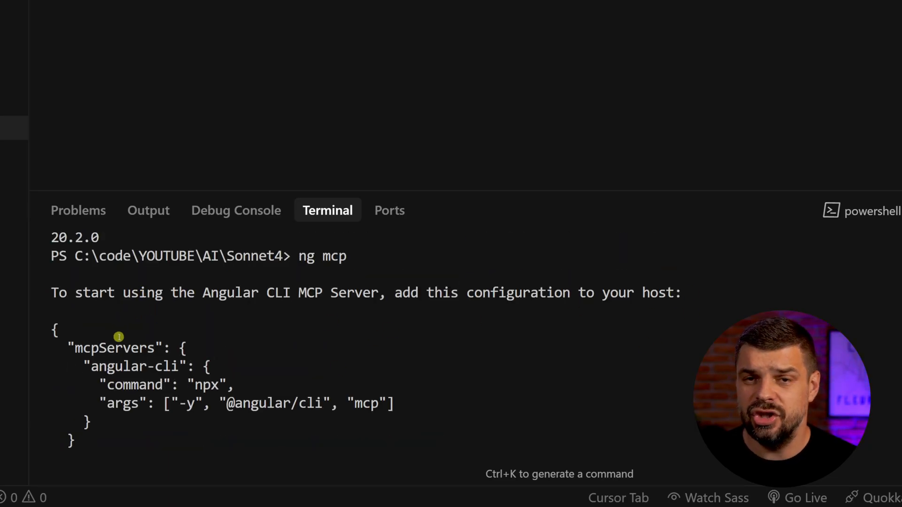
scroll("down", 3)
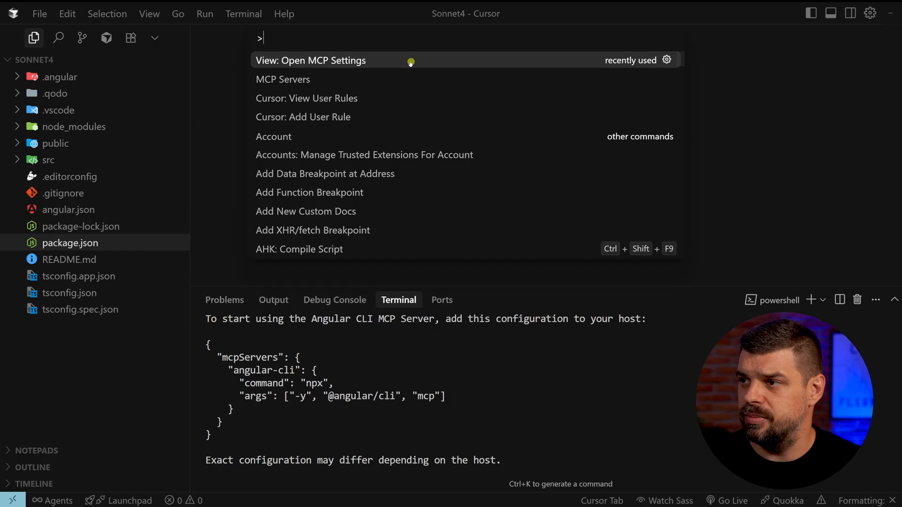
Step: Reach Cursor's Tools & Integrations settings listing the MCP servers
left_click(311, 60)
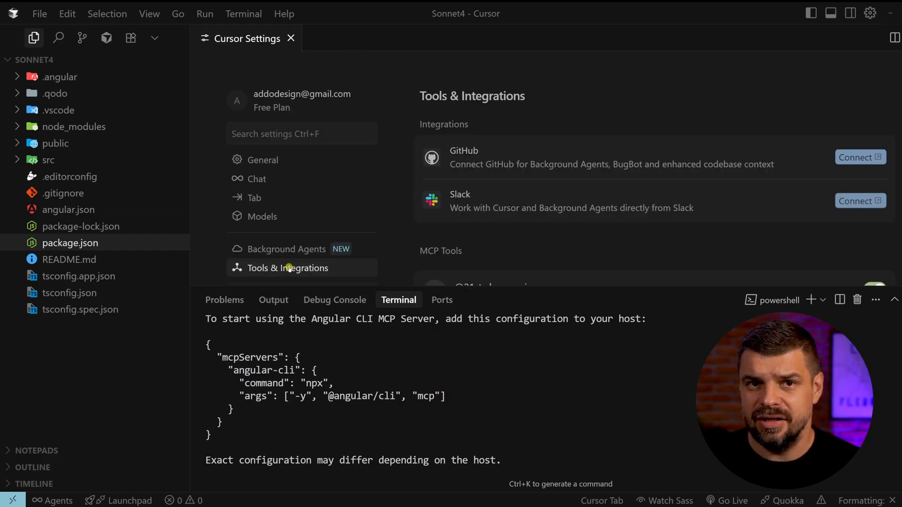
mouse_move(288, 268)
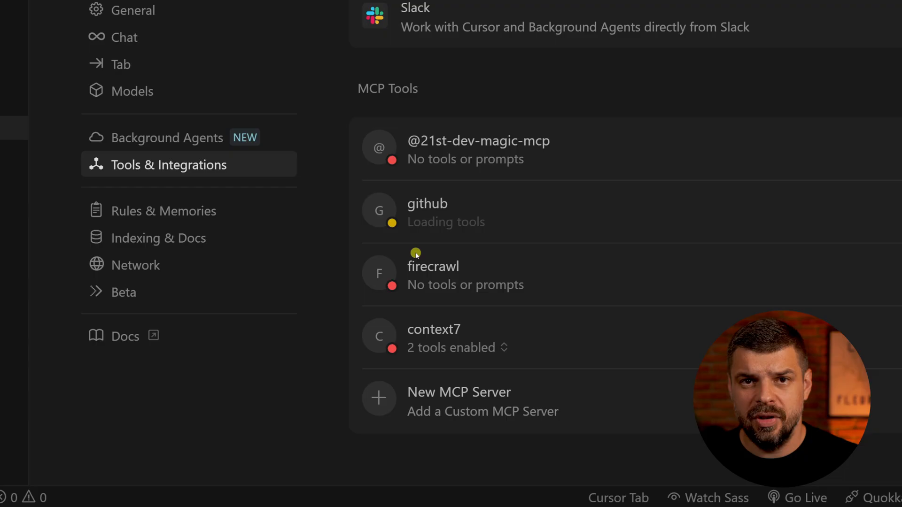
mouse_move(434, 303)
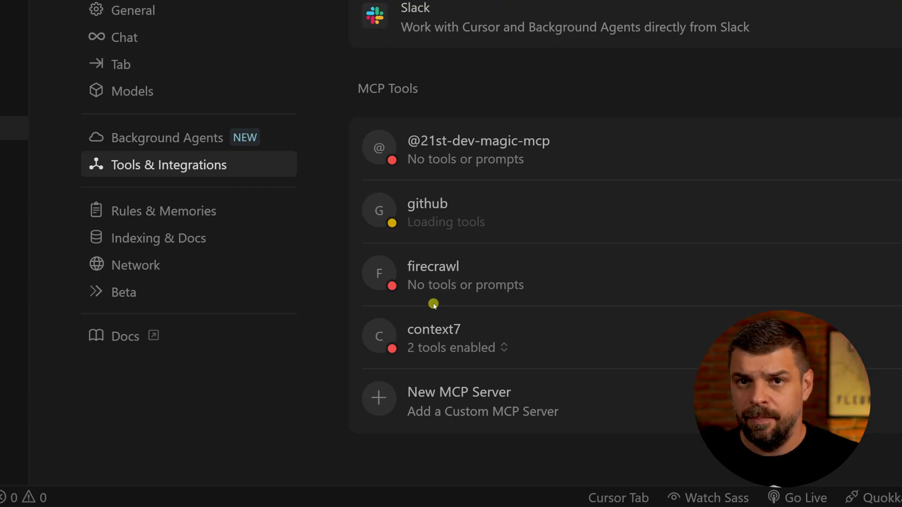
mouse_move(378, 398)
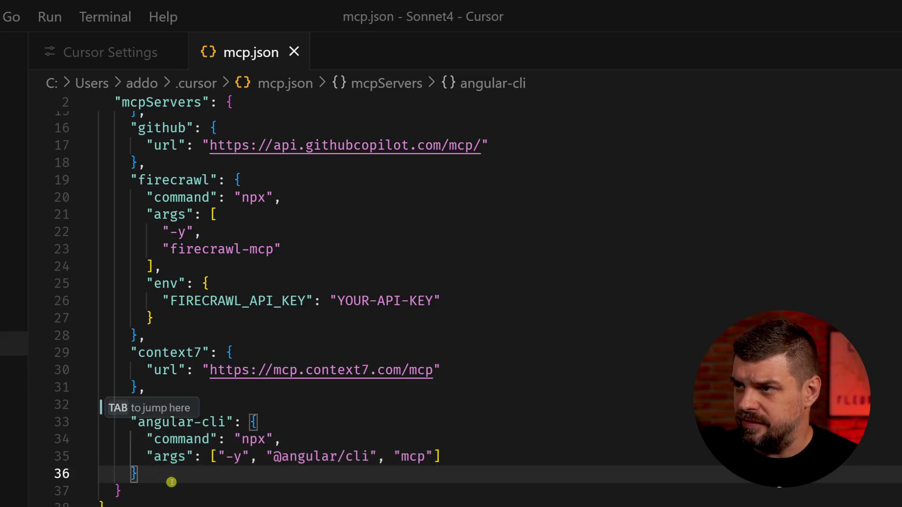
Step: Return from mcp.json to the MCP Tools list showing angular-cli beside github, firecrawl and context7
left_click(102, 52)
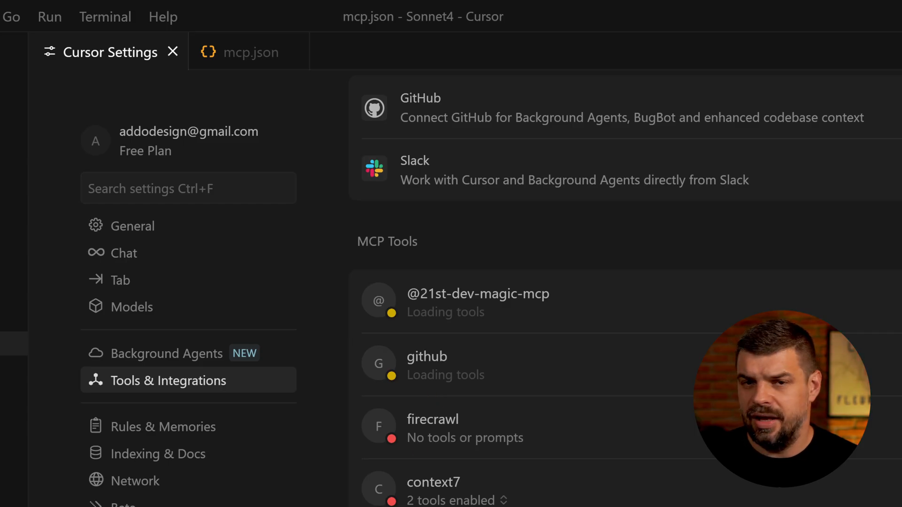
scroll("down", 3)
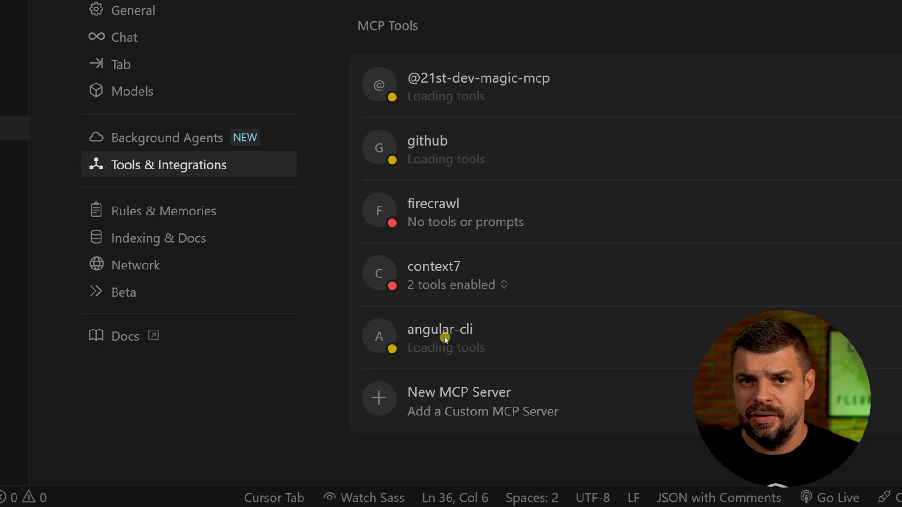
mouse_move(411, 344)
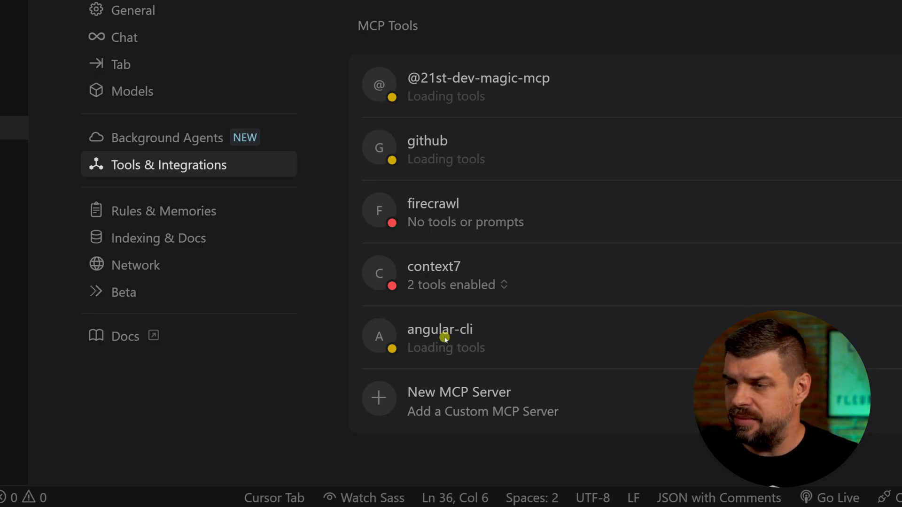
mouse_move(456, 221)
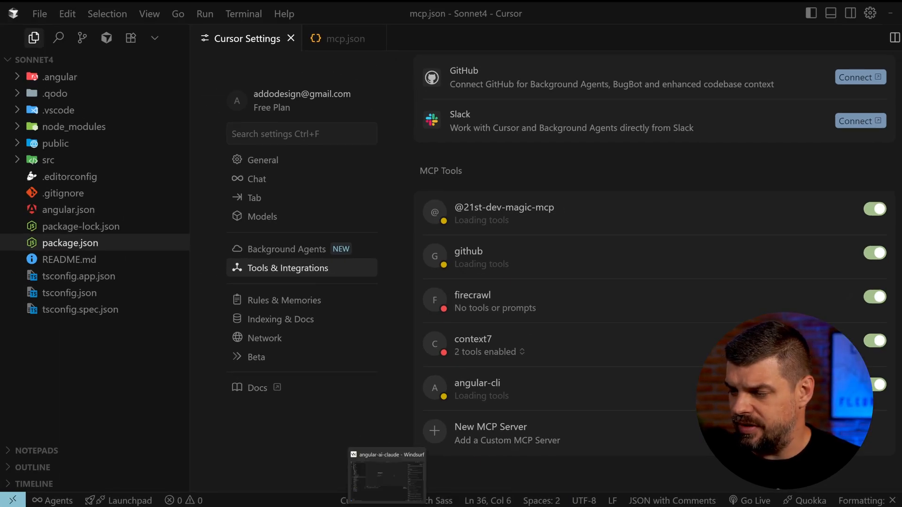
Step: Go from the MCP store into Windsurf Settings and the Manage MCP servers page, showing none installed
left_click(386, 476)
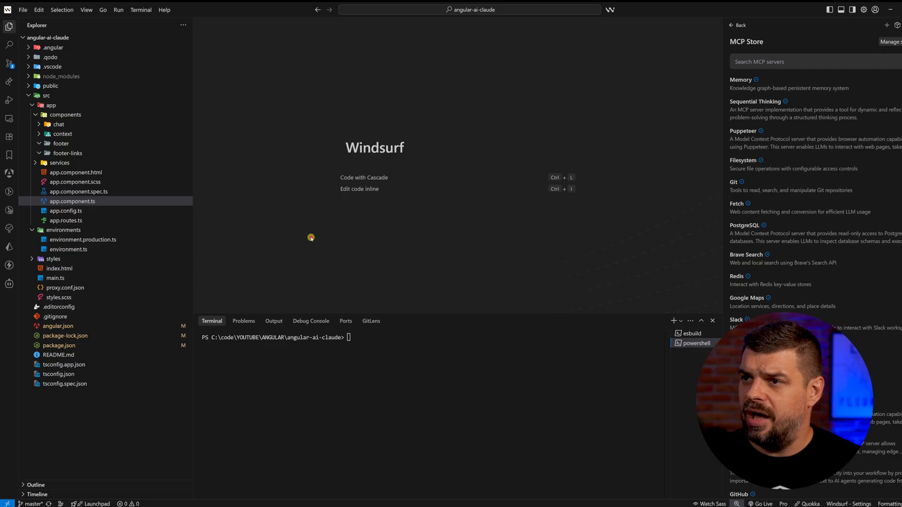
mouse_move(316, 186)
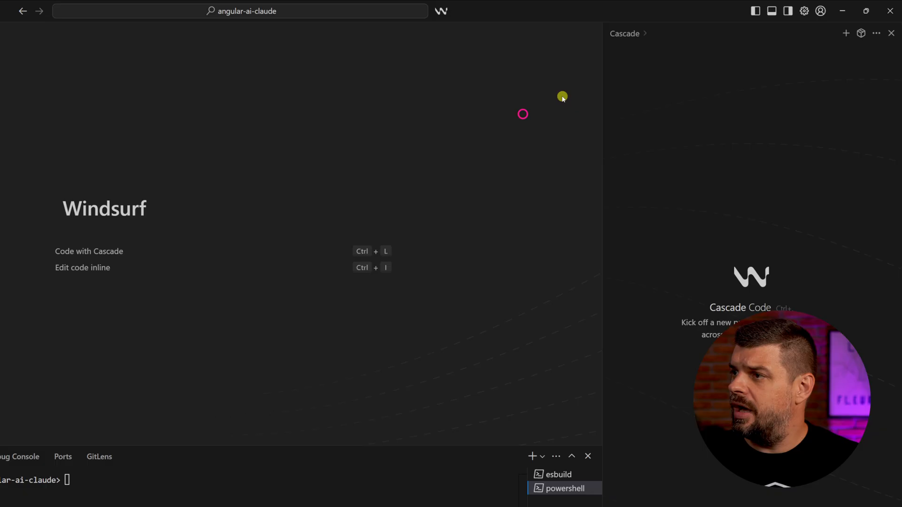
left_click(804, 11)
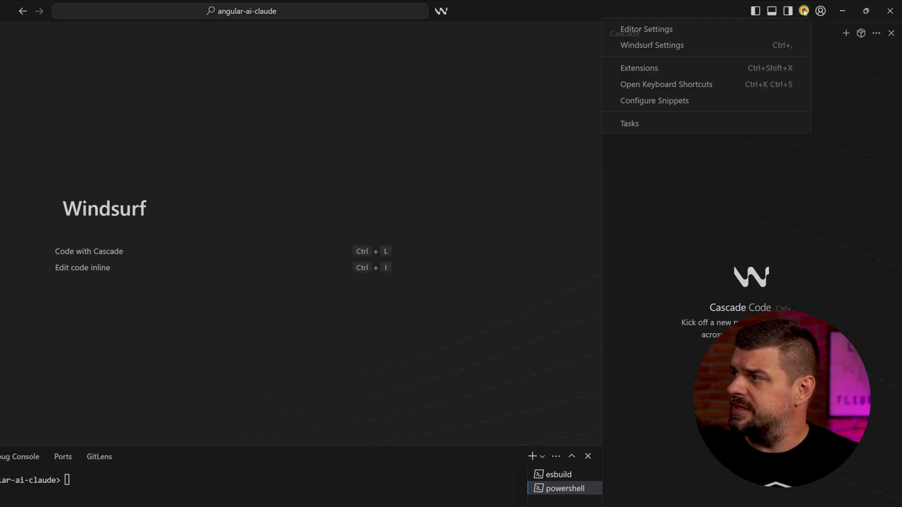
left_click(651, 45)
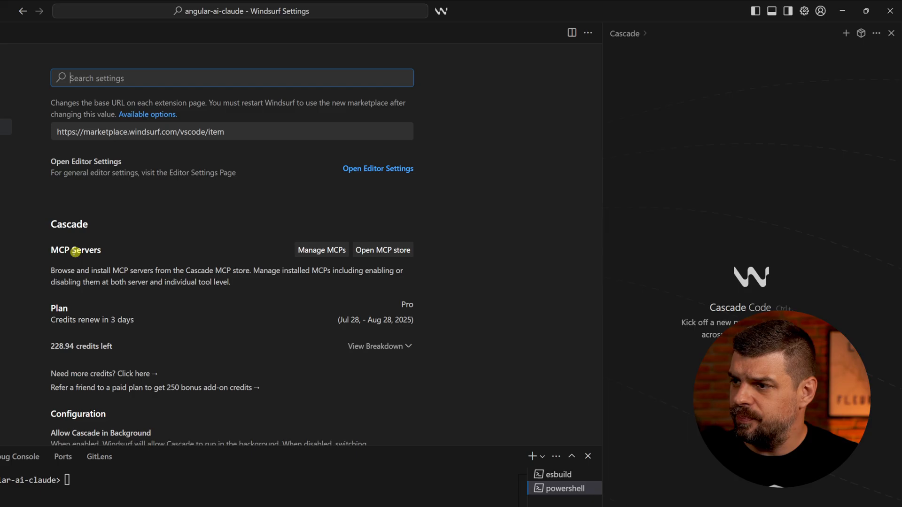
mouse_move(97, 258)
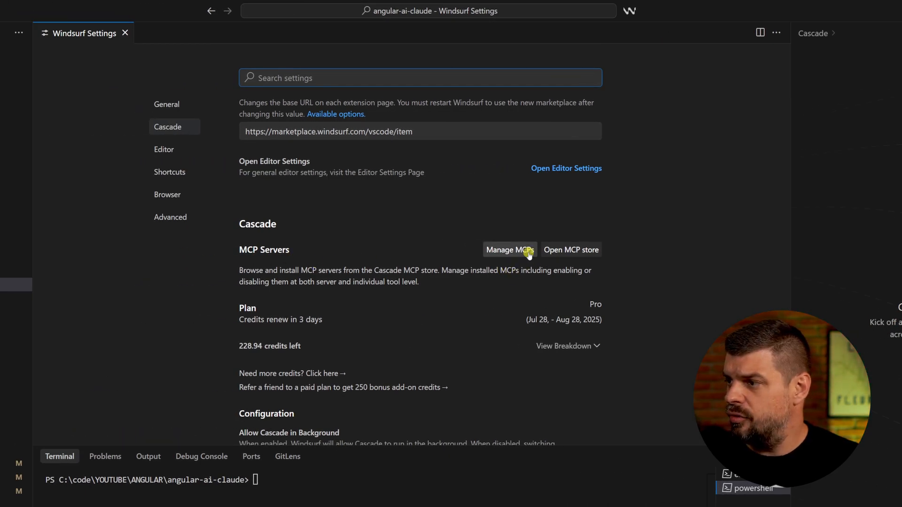
left_click(509, 250)
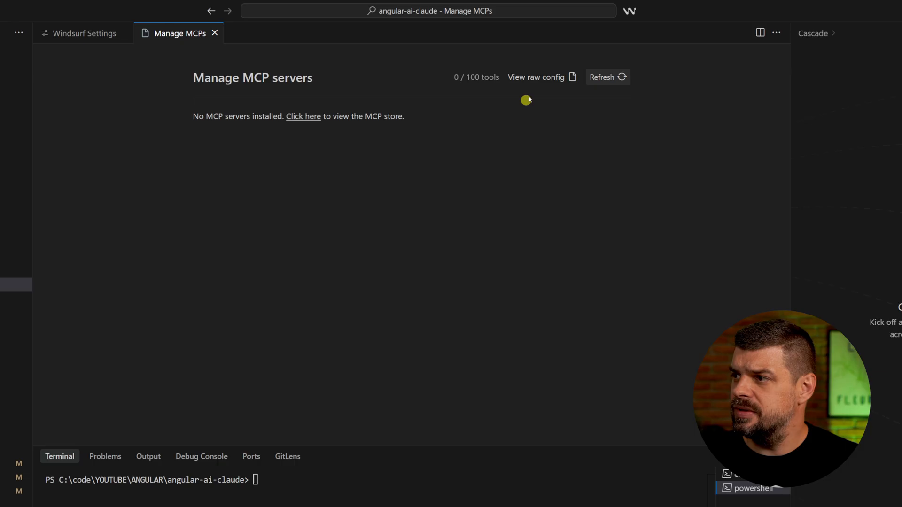
mouse_move(537, 76)
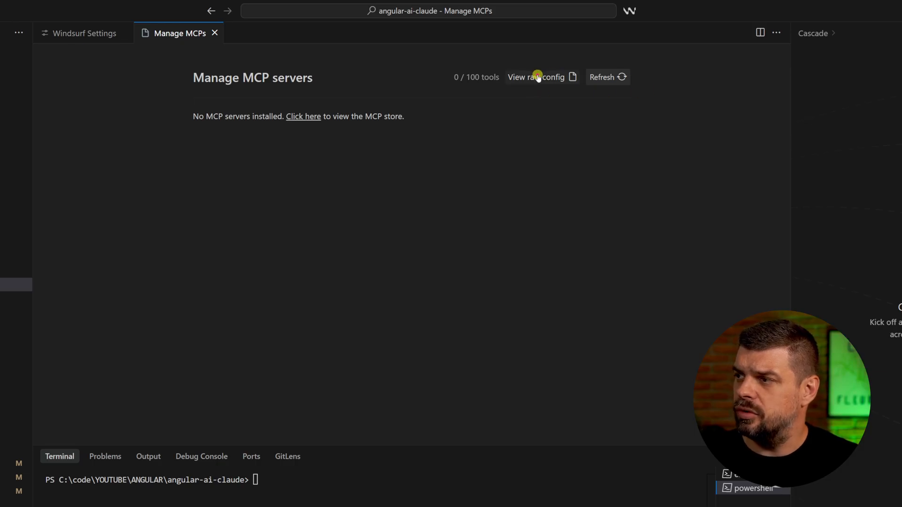
Step: Check the empty mcp_config.json, then close the config and MCP manager tabs
left_click(535, 76)
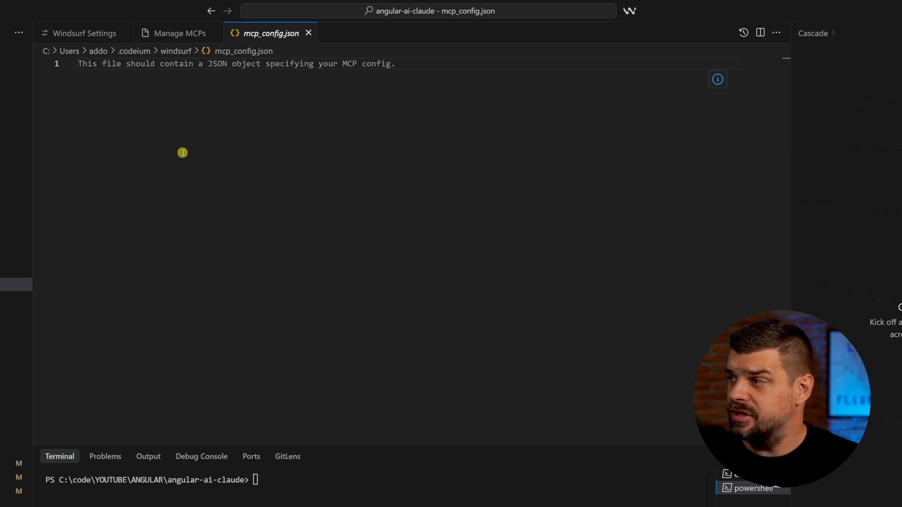
left_click(178, 32)
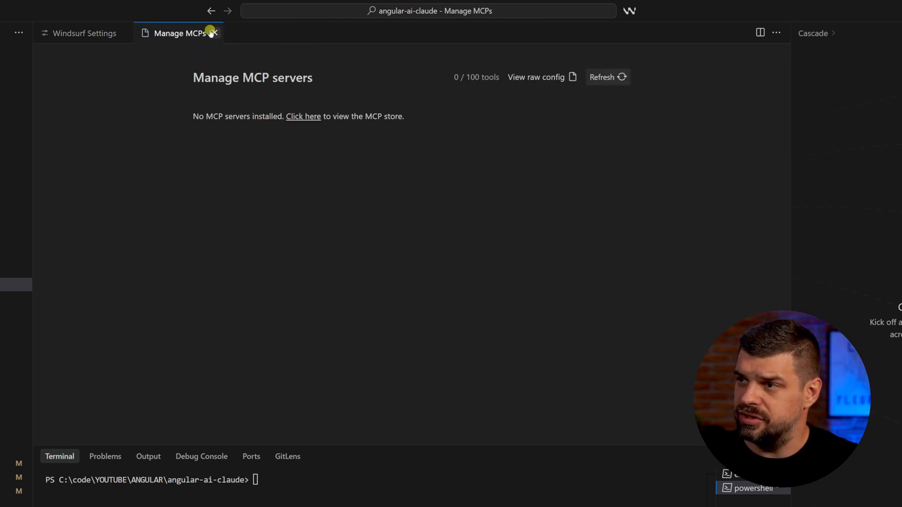
left_click(216, 33)
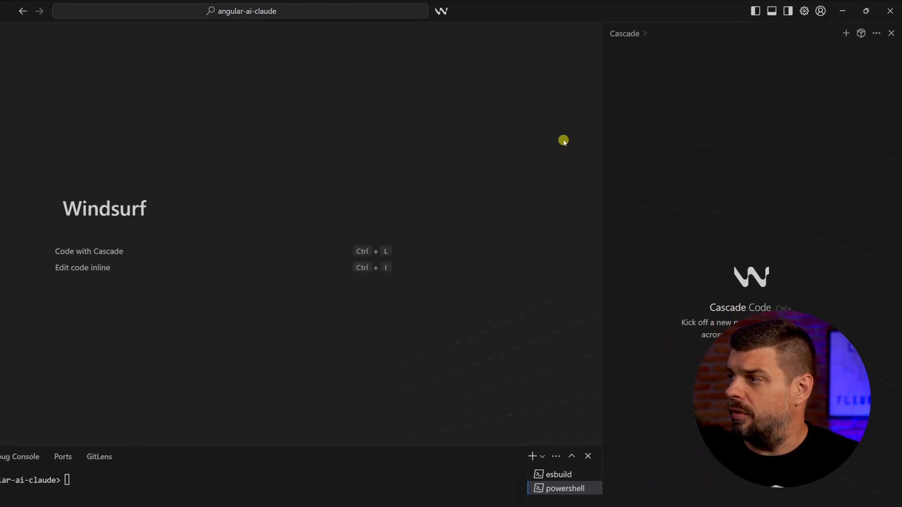
Step: Bring up the MCP Store from Cascade and reopen the empty mcp_config.json
left_click(862, 33)
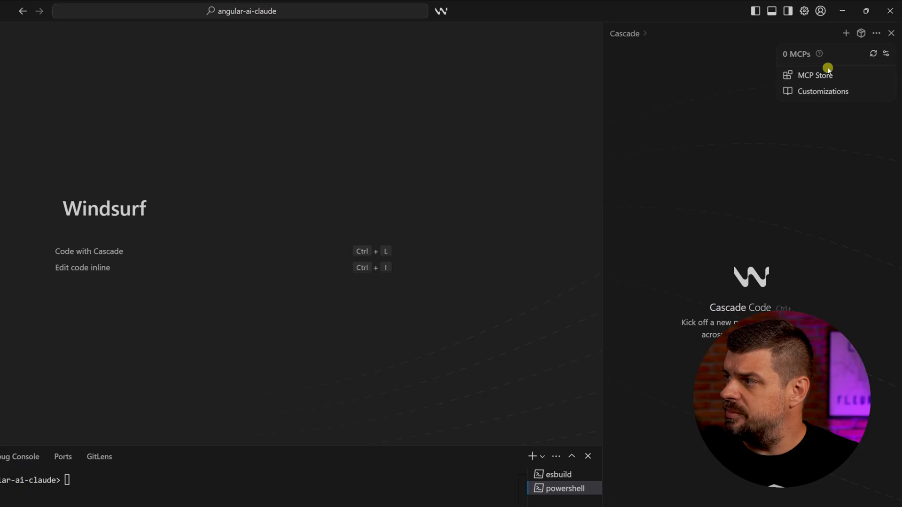
left_click(814, 75)
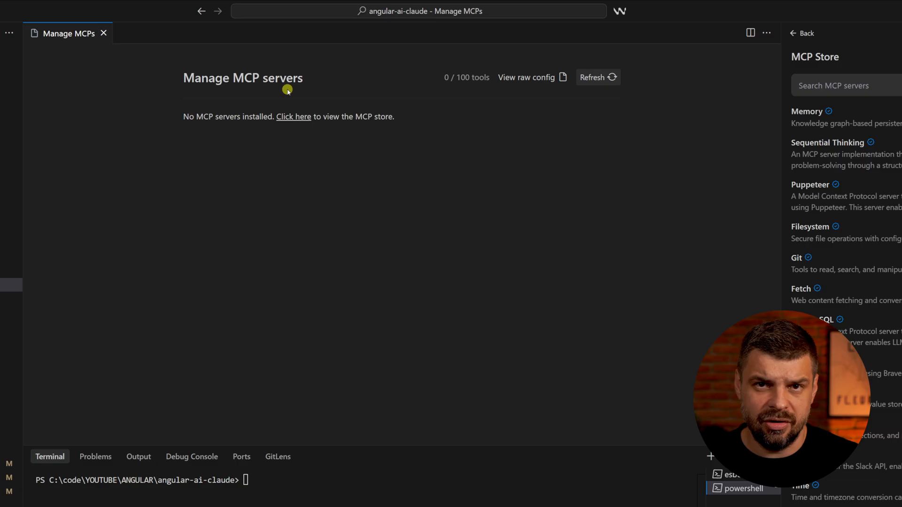
left_click(527, 77)
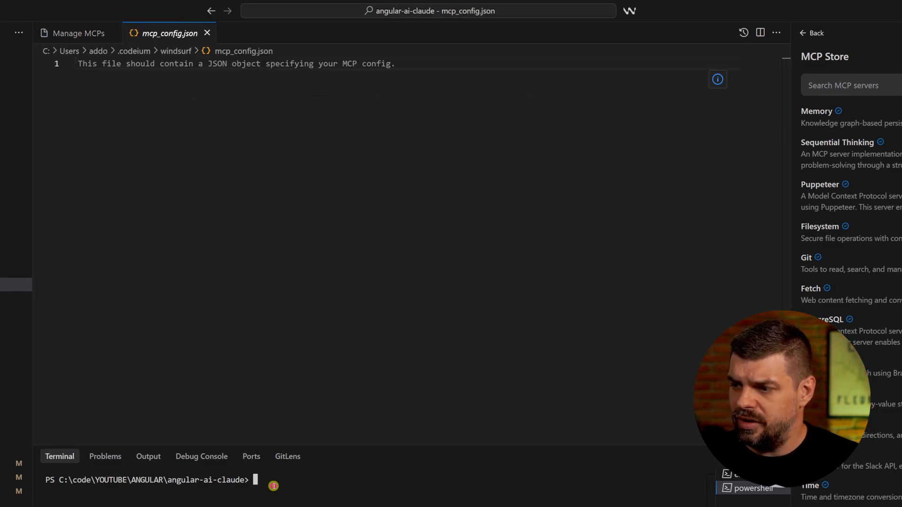
Step: Run ng mcp, define the angular-cli server in mcp_config.json and return to the MCP manager
type("ng mcp")
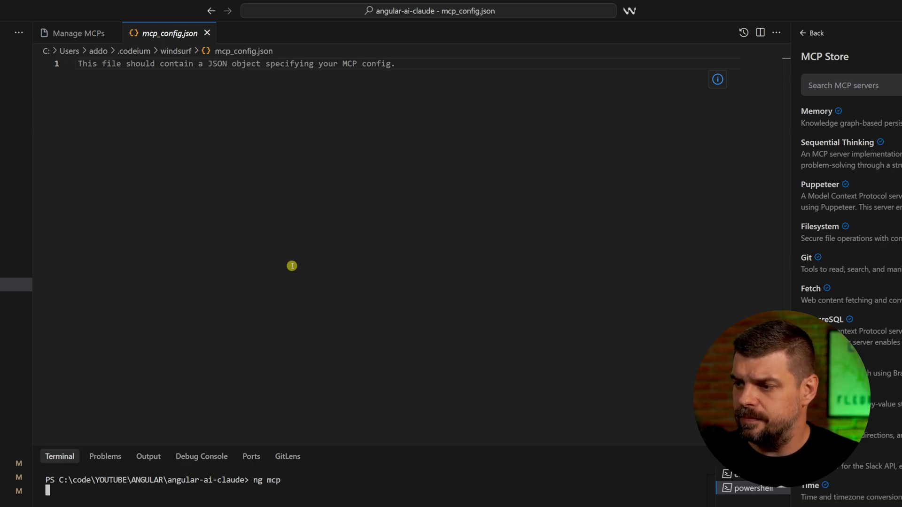
key("Return")
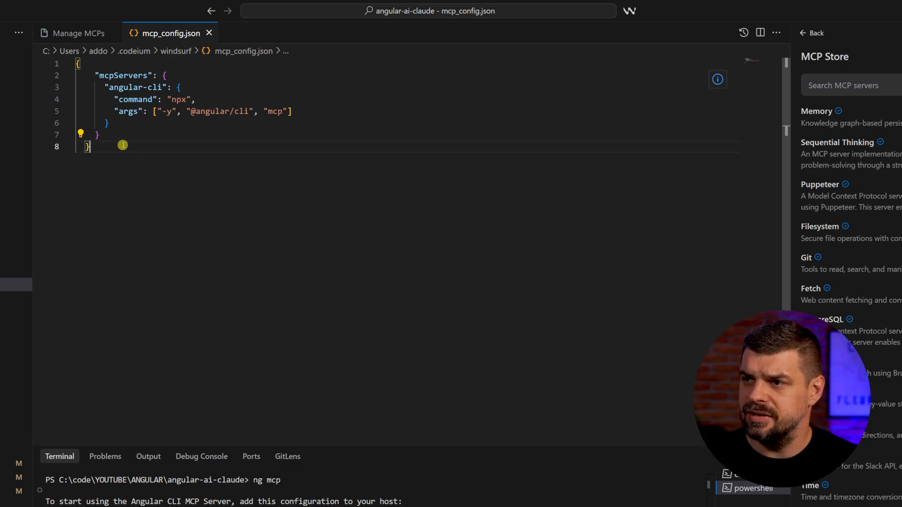
left_click(79, 33)
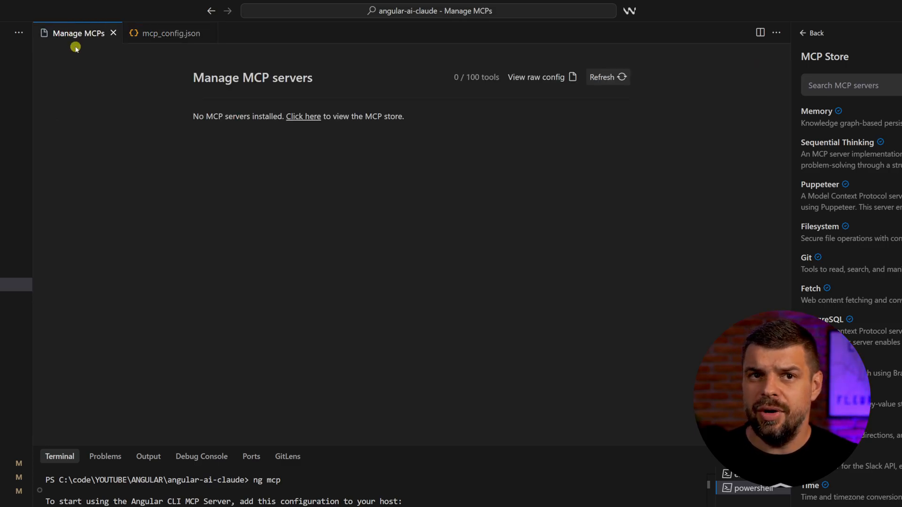
mouse_move(512, 107)
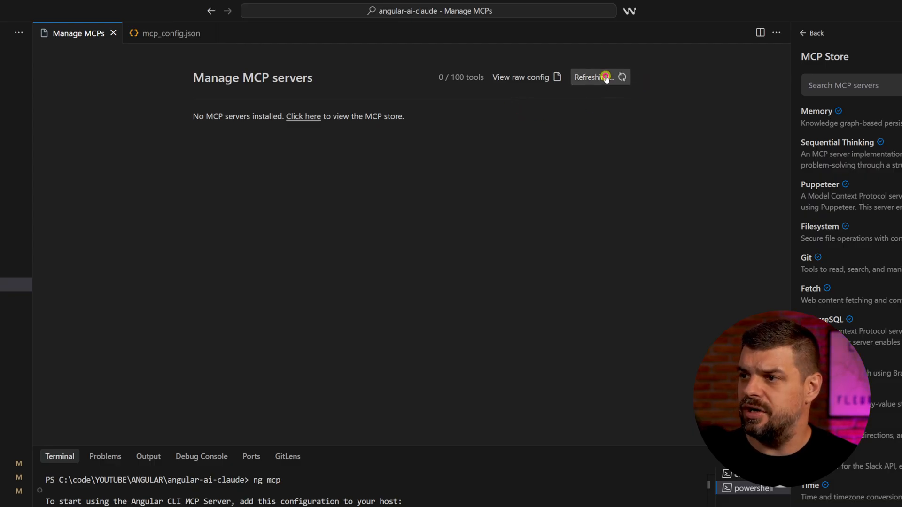
Step: Reload the MCP servers and review angular-cli's get_best_practices and search_documentation tools
left_click(594, 76)
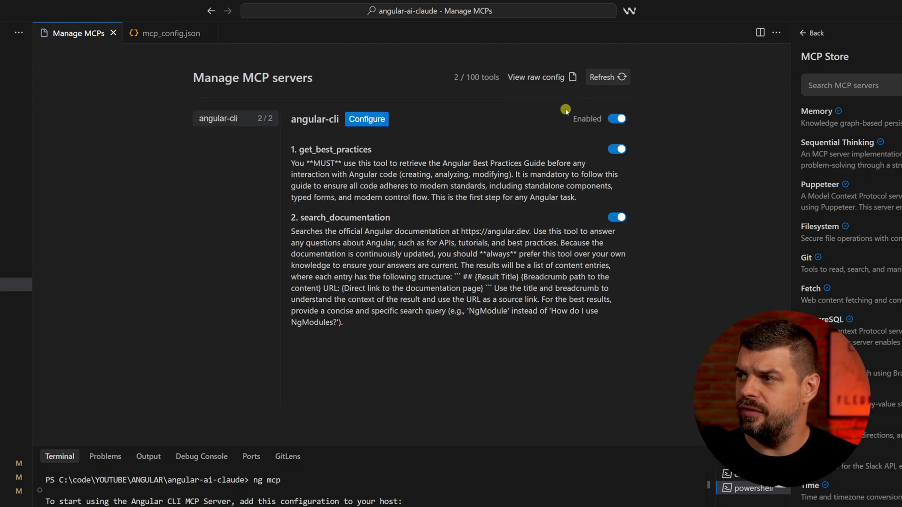
mouse_move(298, 187)
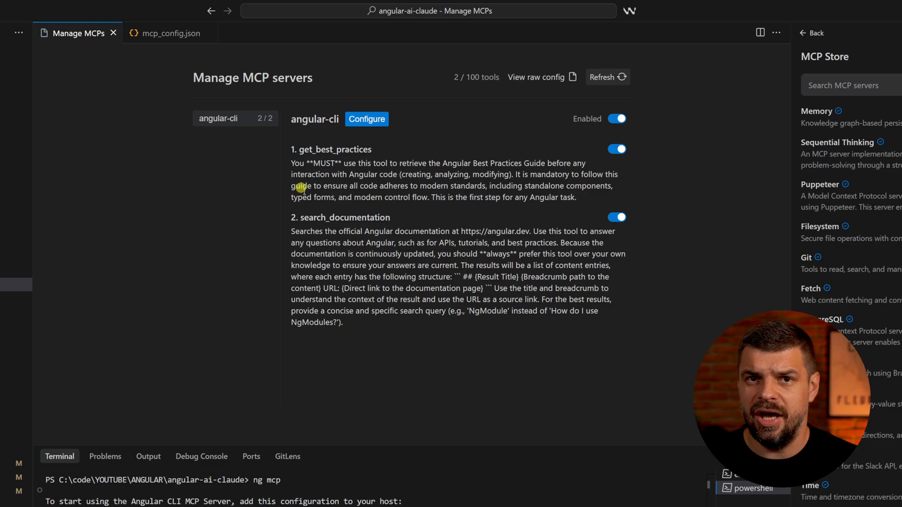
mouse_move(339, 131)
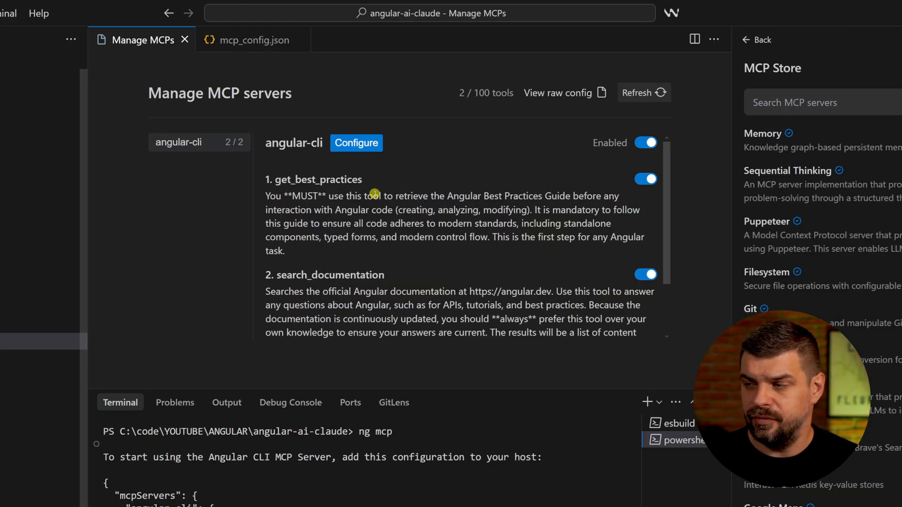
mouse_move(442, 210)
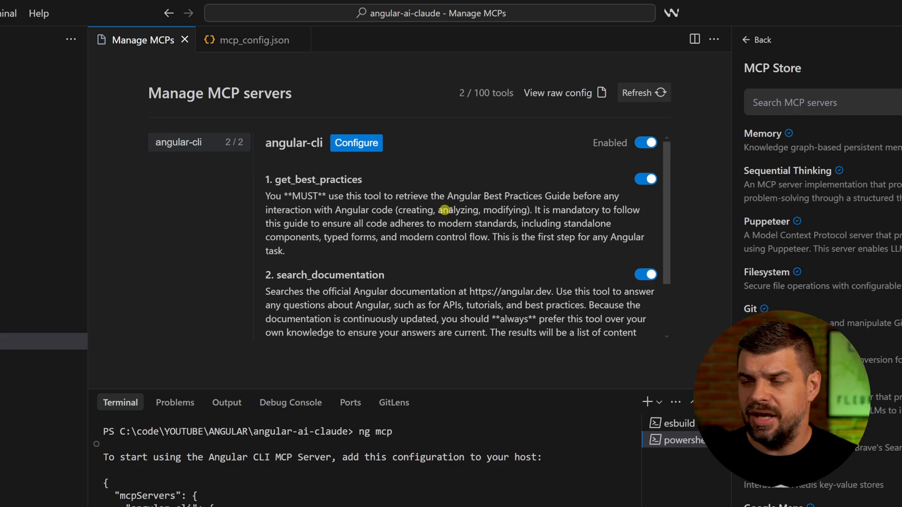
mouse_move(515, 206)
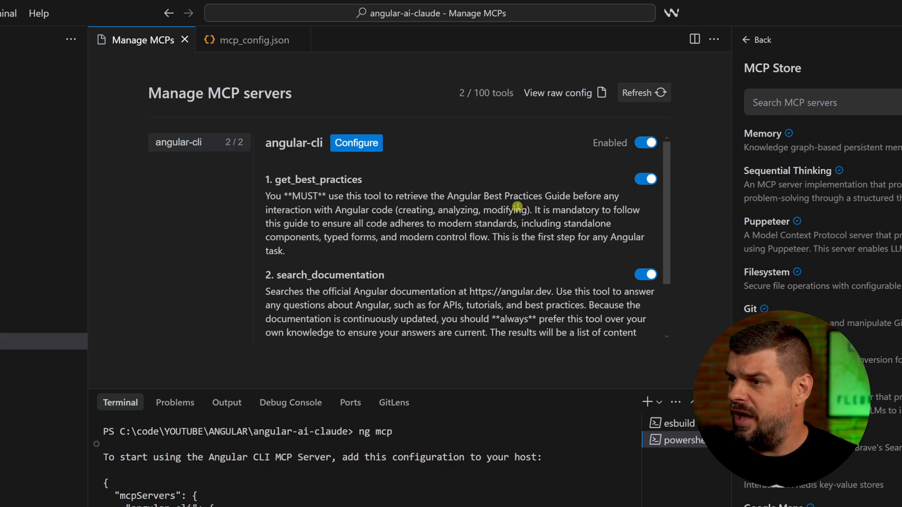
double_click(316, 180)
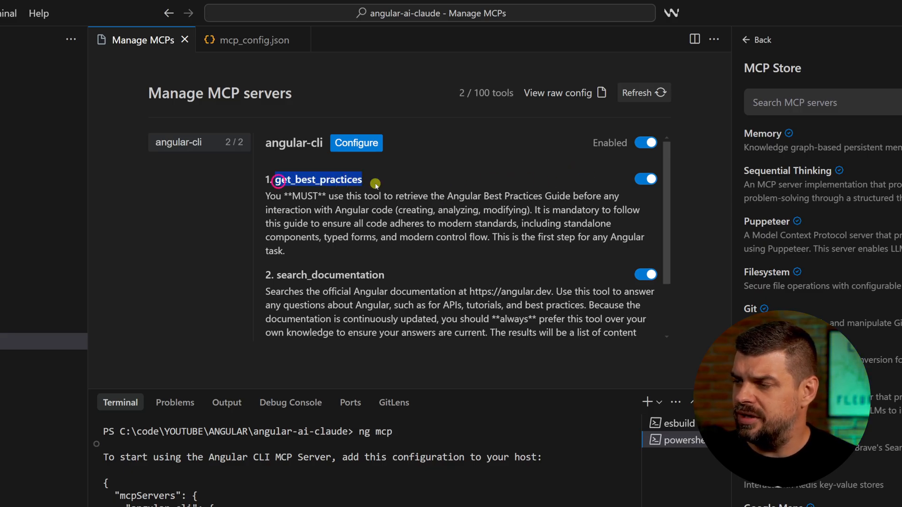
scroll("down", 3)
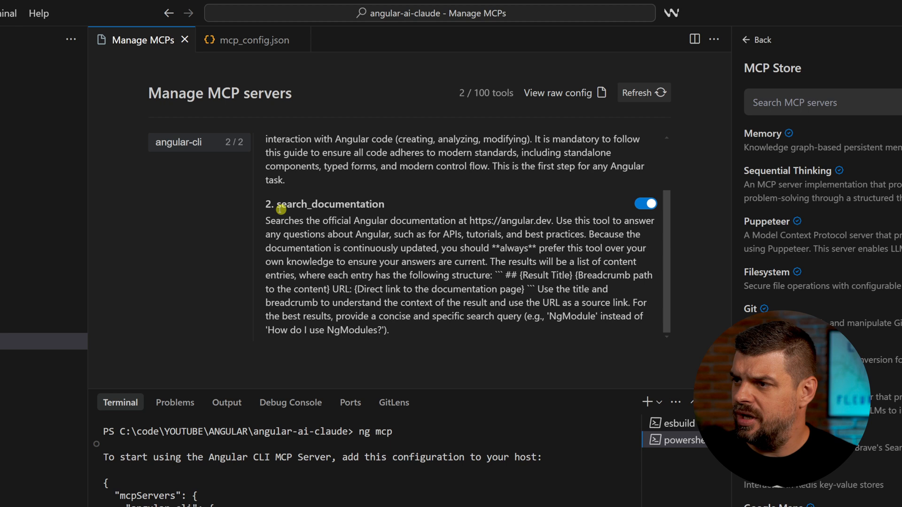
double_click(331, 210)
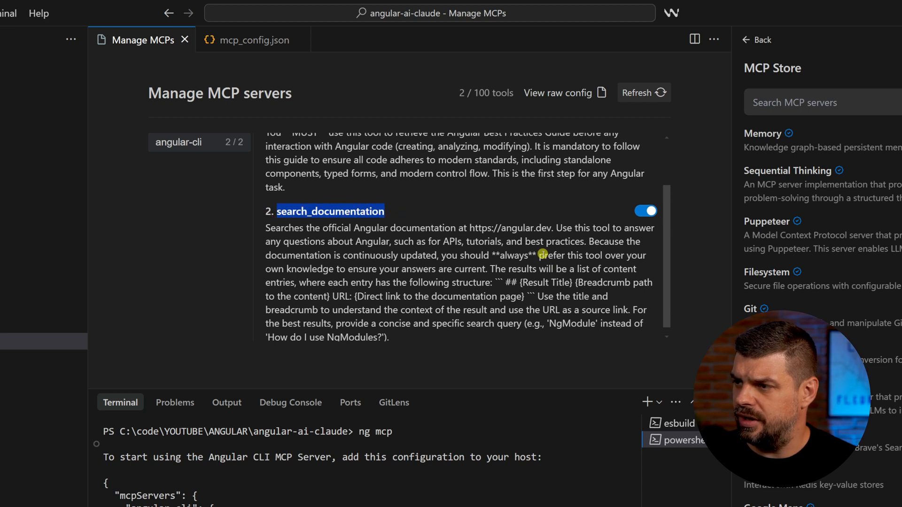
scroll("up", 3)
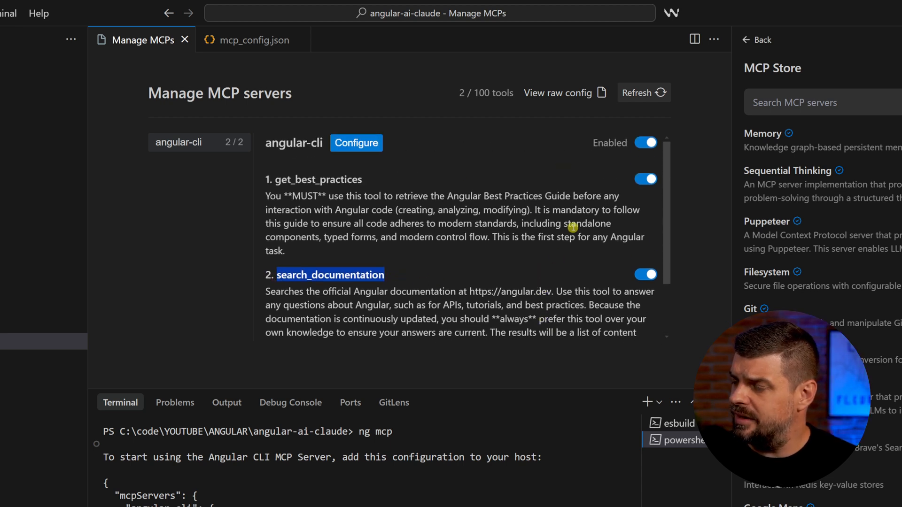
mouse_move(558, 161)
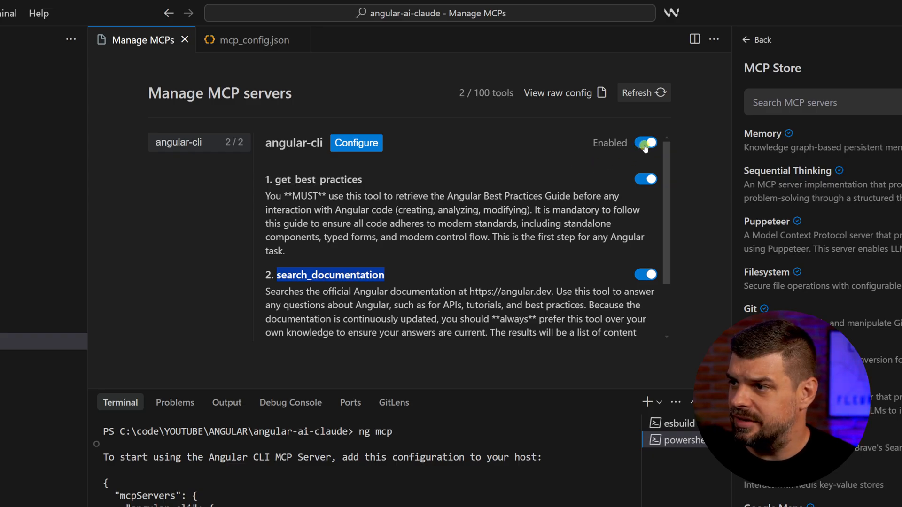
Step: Disable the angular-cli server, check "disabled": true in mcp_config.json, and close the file
left_click(645, 143)
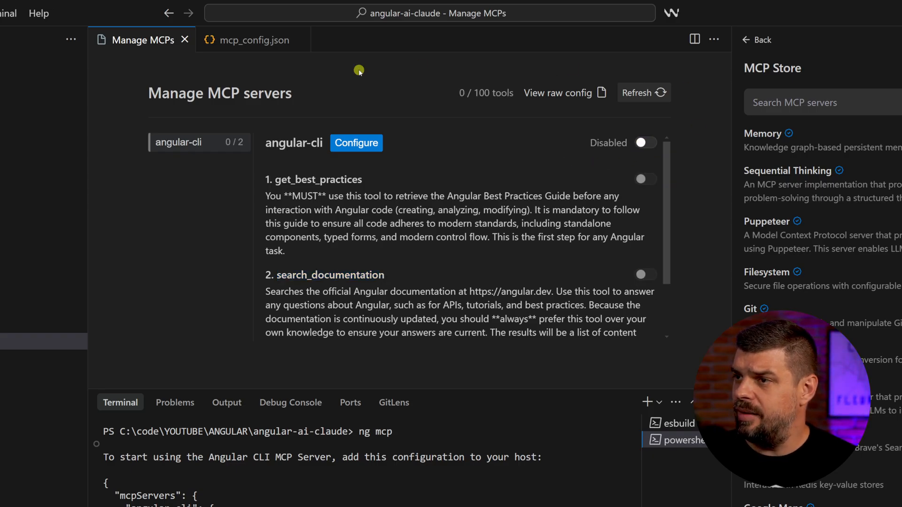
left_click(252, 40)
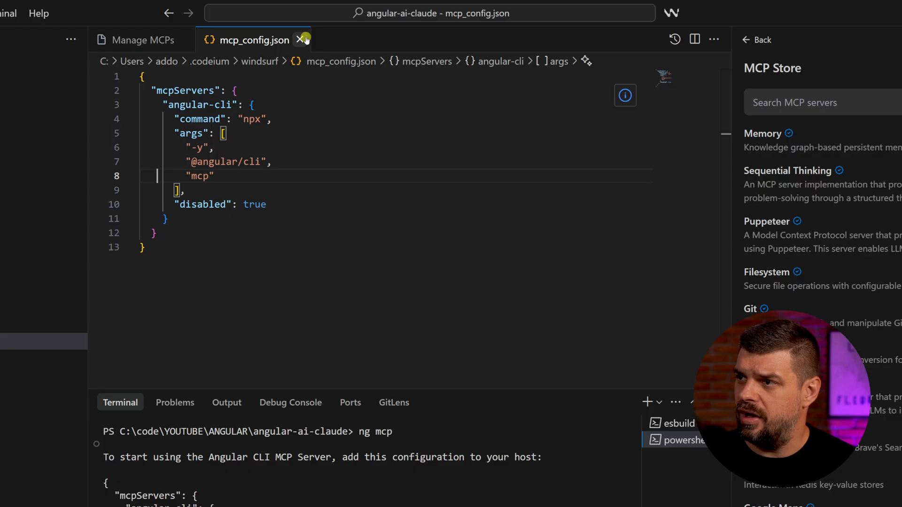
left_click(300, 40)
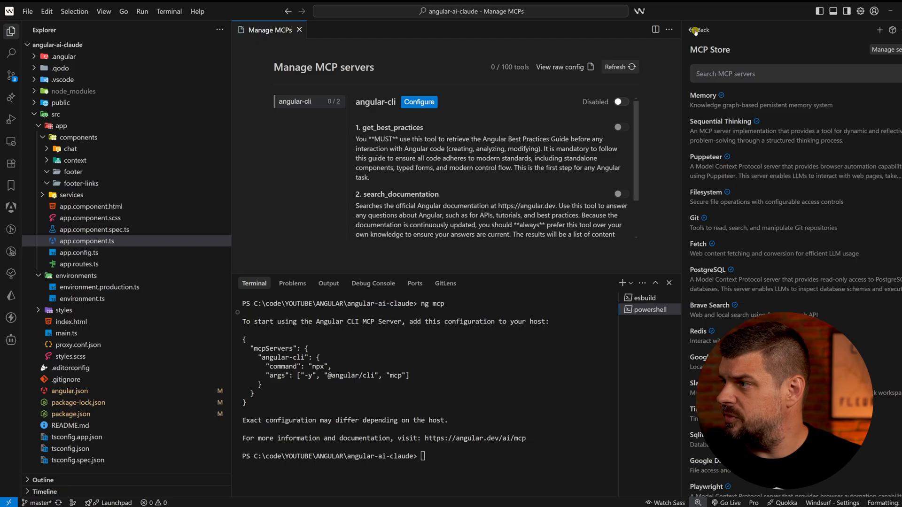
Step: Ask Cascade to 'generate a new component to be a footer for this application'
left_click(698, 30)
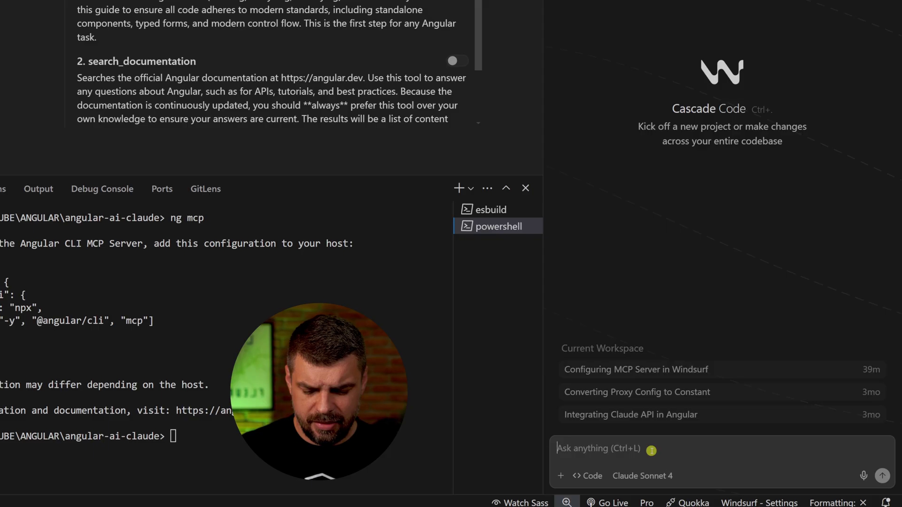
type("generate")
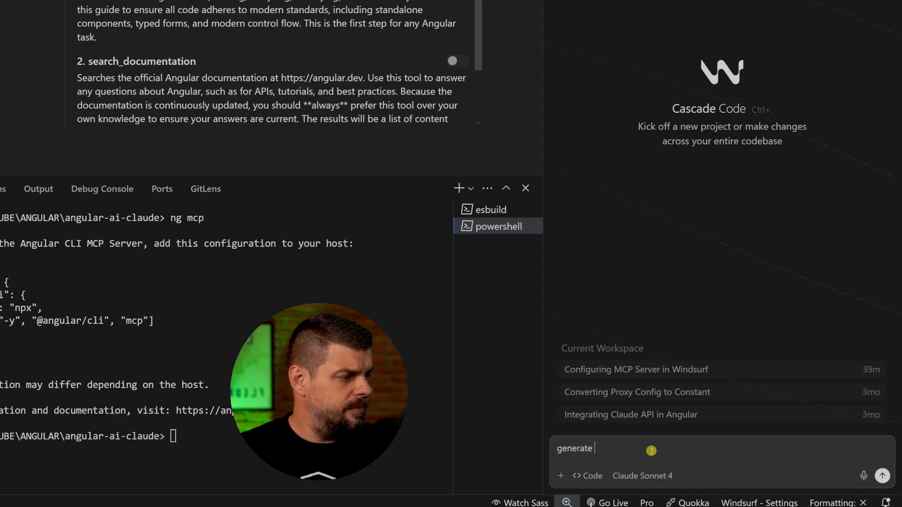
type("a new component t")
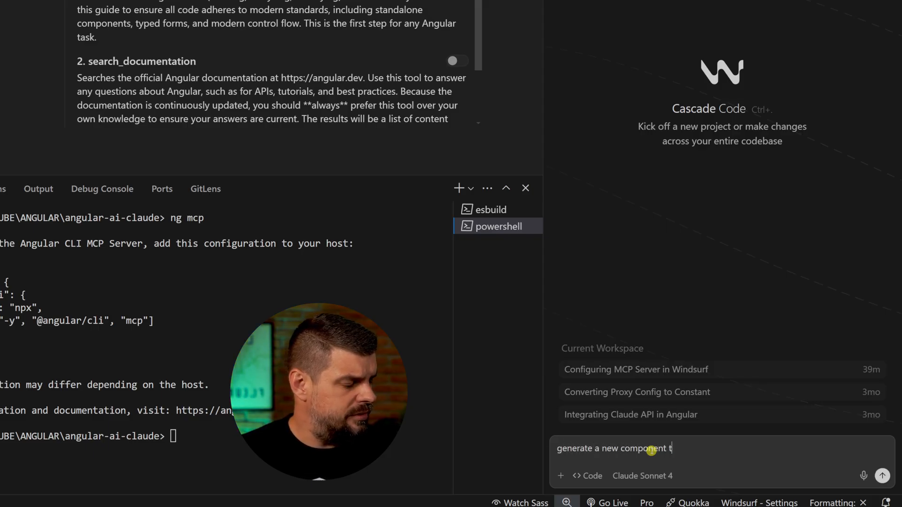
type("hat is going")
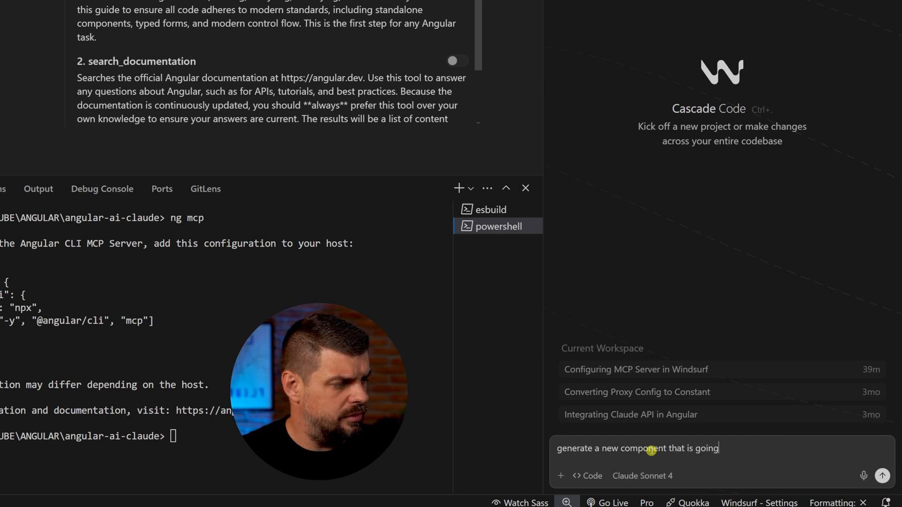
type("to be a footer")
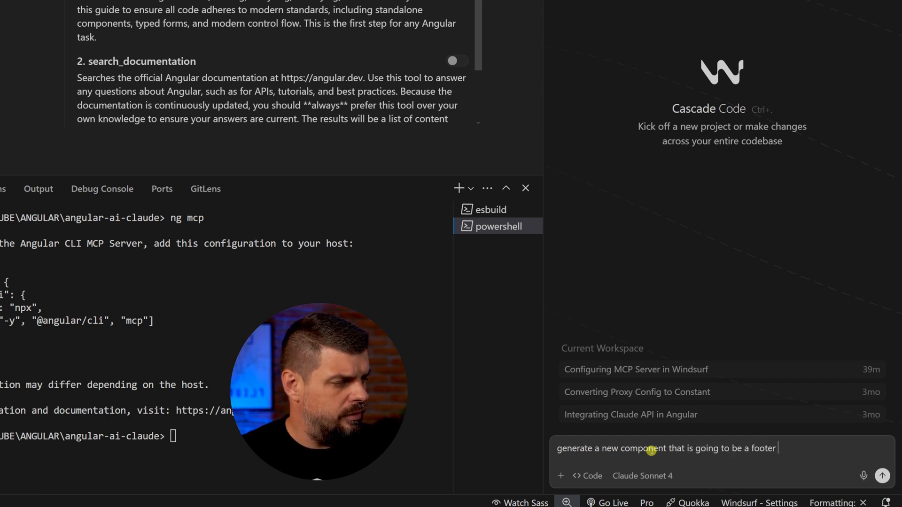
type("for t")
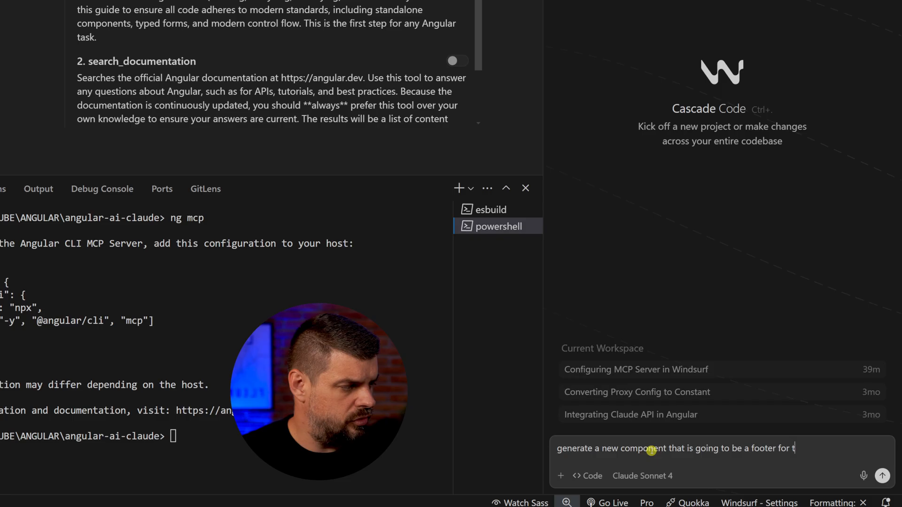
type("his application")
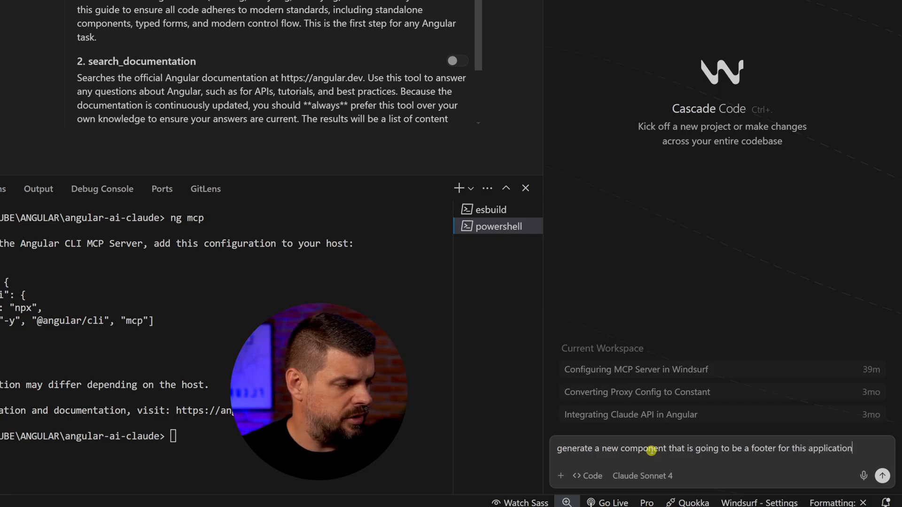
left_click(882, 475)
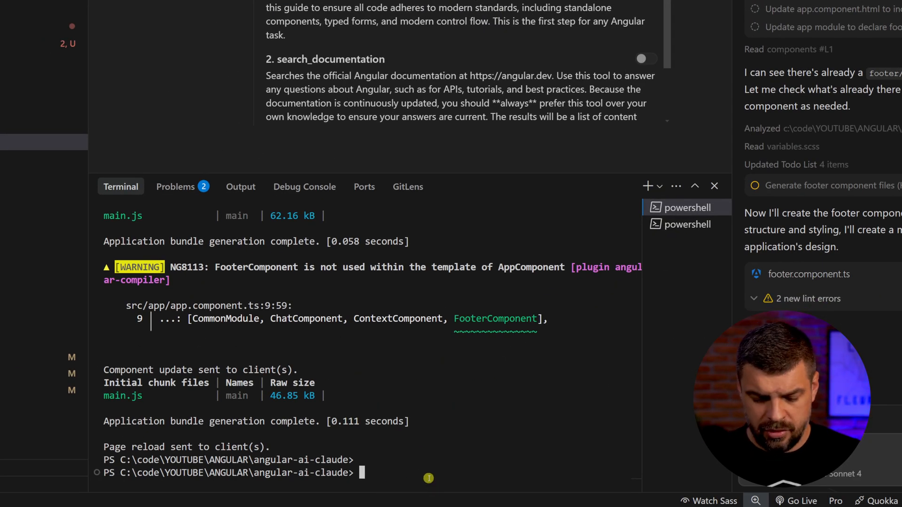
Step: Enter ng s --o to start the dev server and open the app in the browser
type("ng s --o")
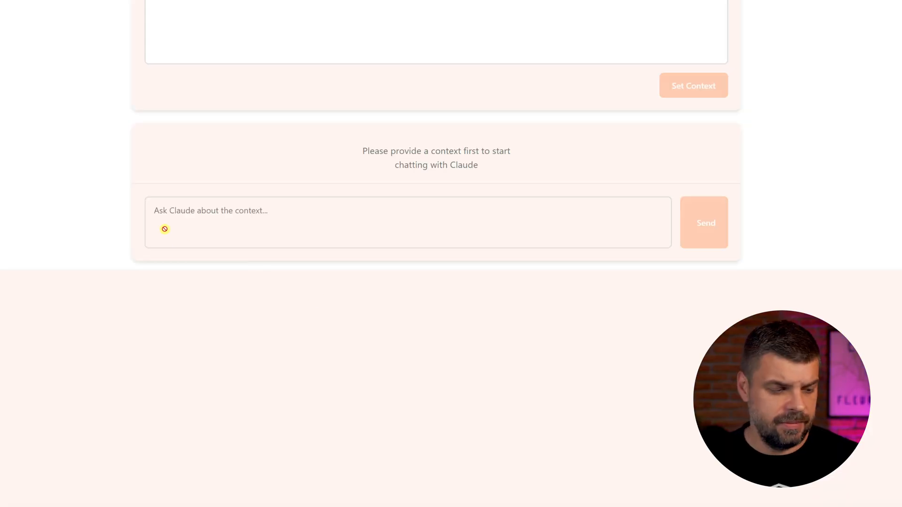
scroll("up", 3)
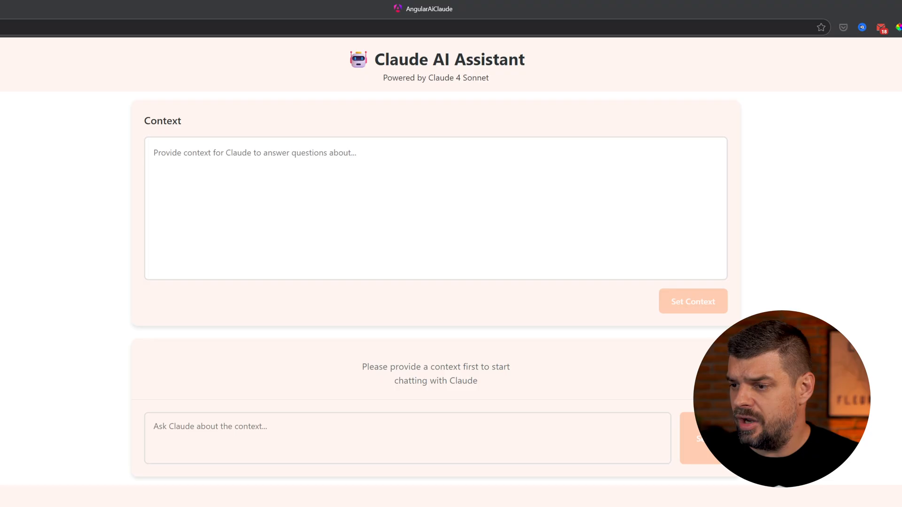
scroll("down", 3)
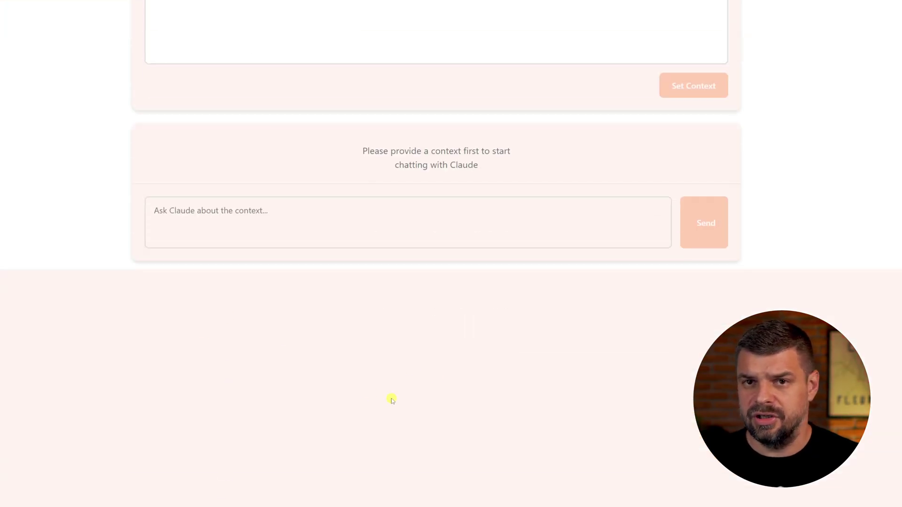
mouse_move(352, 390)
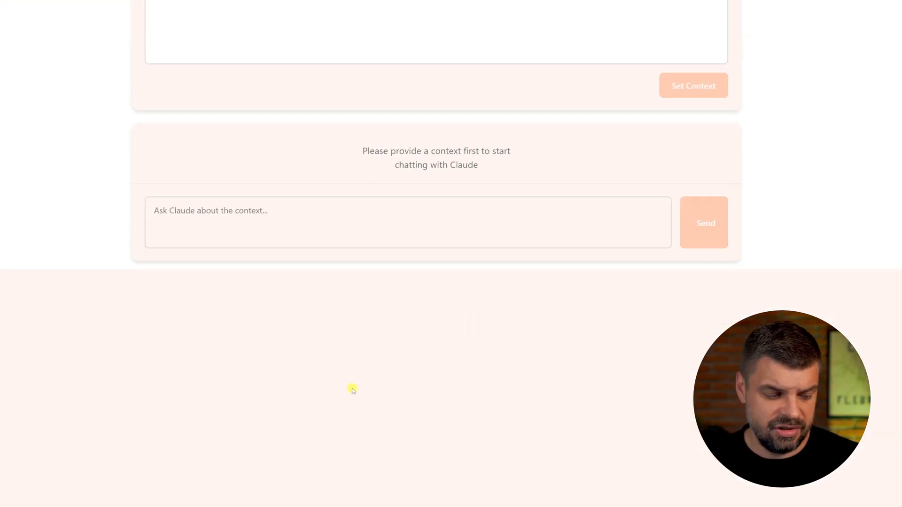
mouse_move(346, 383)
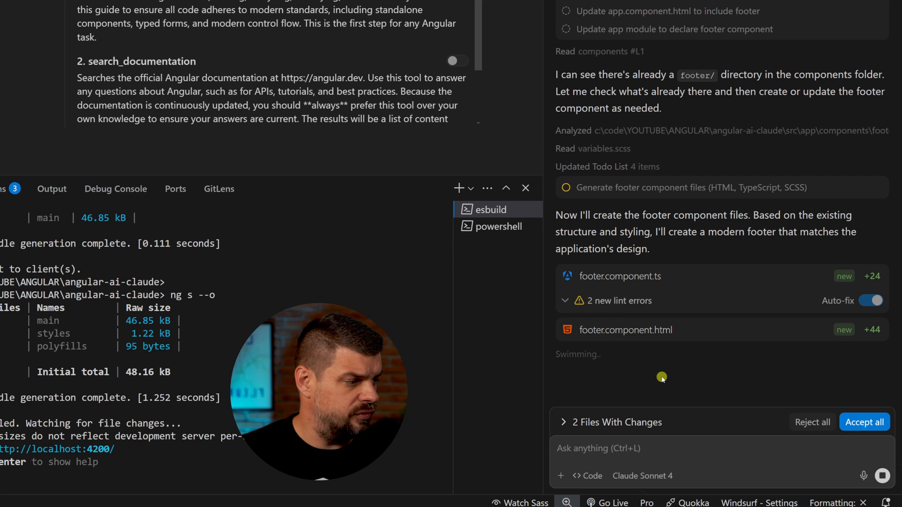
mouse_move(737, 240)
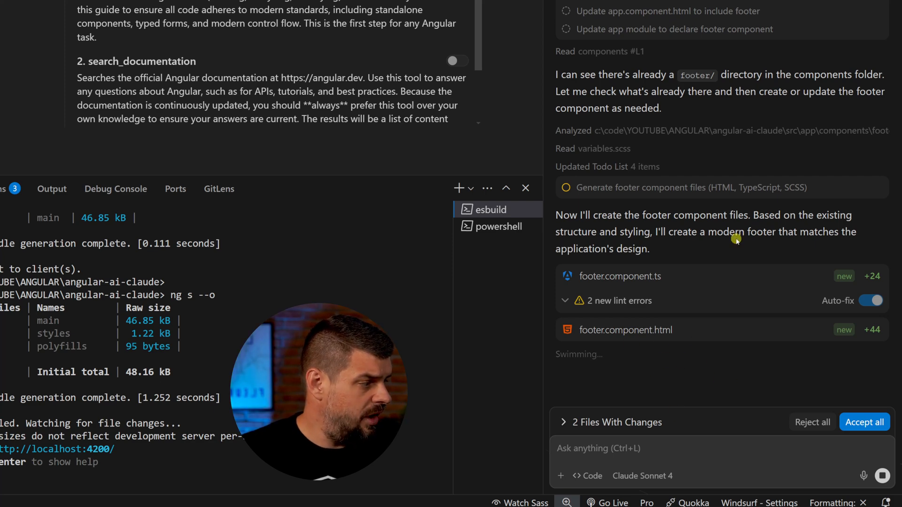
mouse_move(647, 206)
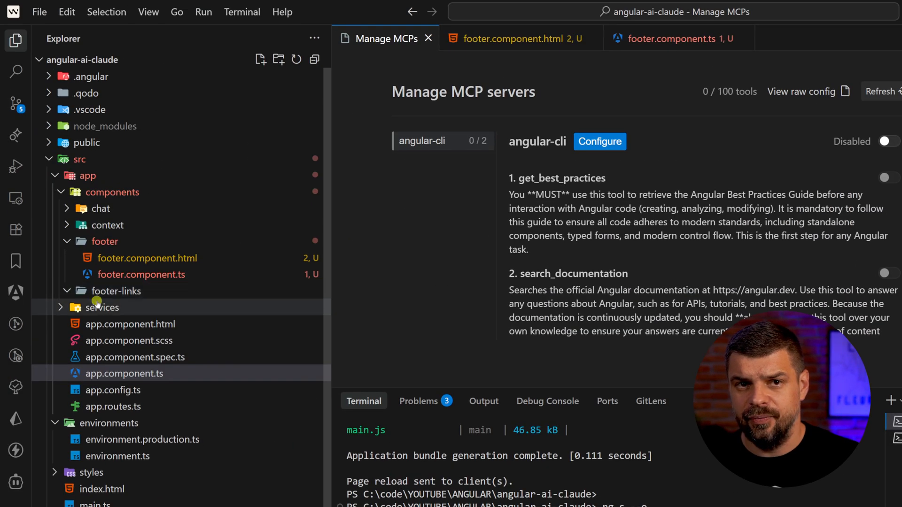
Step: Inspect the generated footer.component.ts from the Explorer while Cascade writes the footer files
left_click(140, 275)
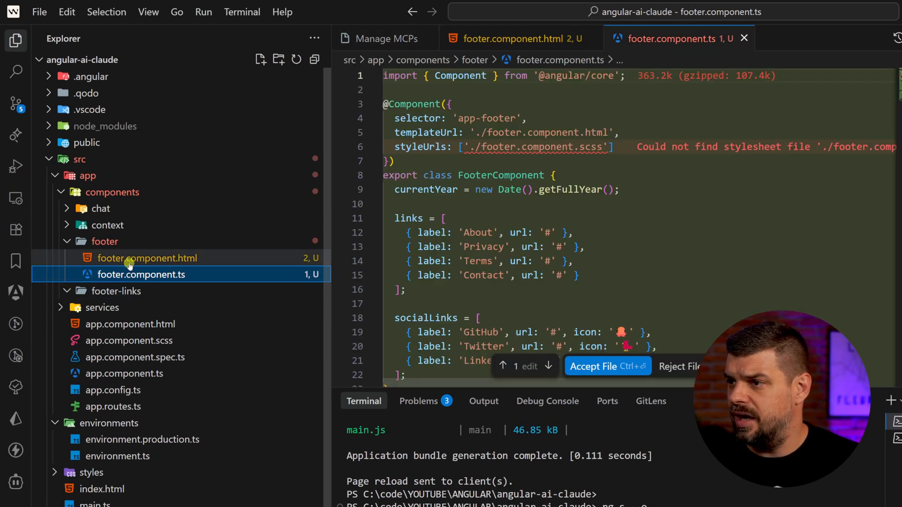
scroll("down", 3)
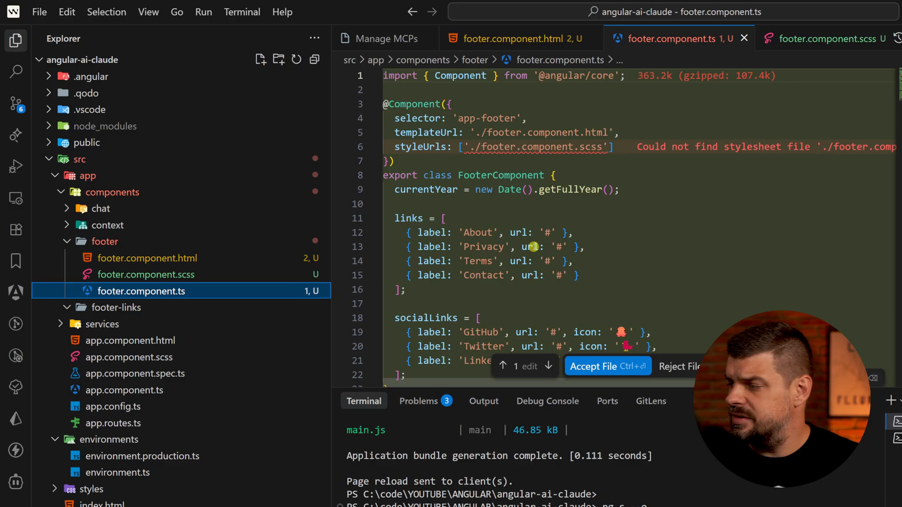
mouse_move(414, 259)
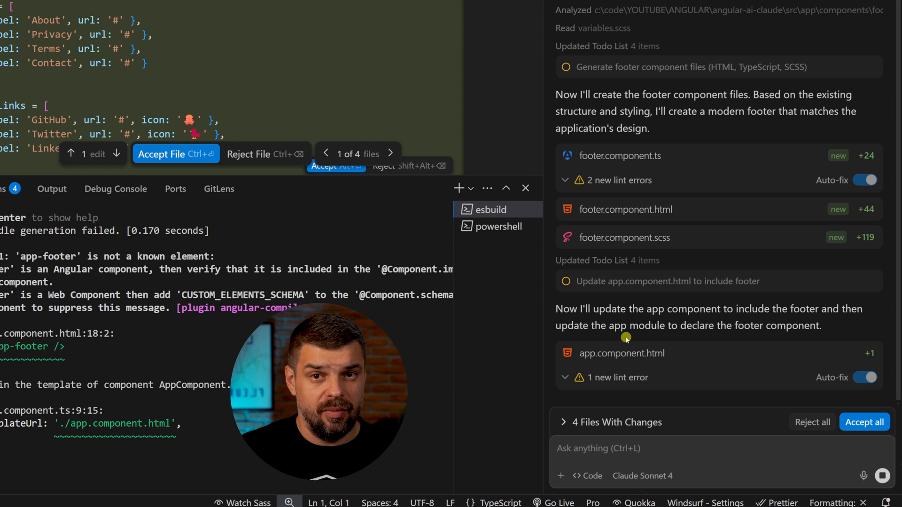
Step: Read through Cascade's output and let it continue importing FooterComponent and styling app.component.scss
scroll("down", 3)
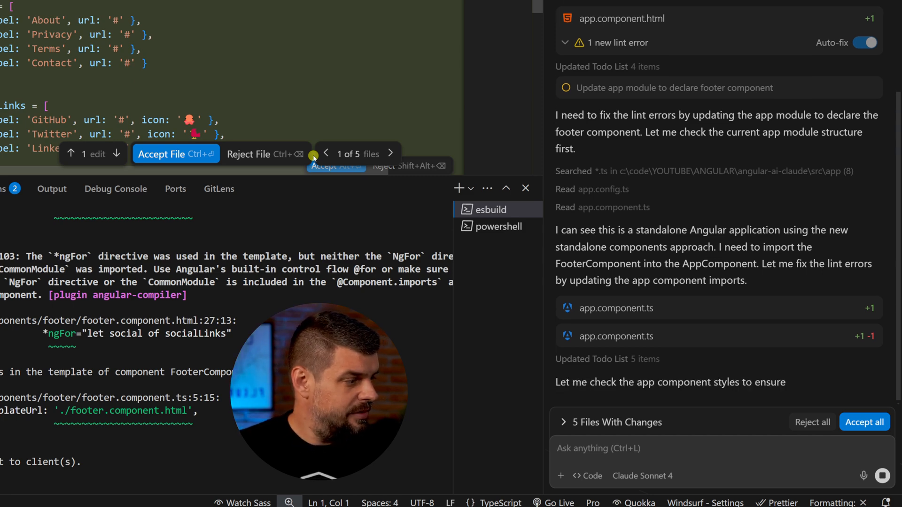
scroll("down", 3)
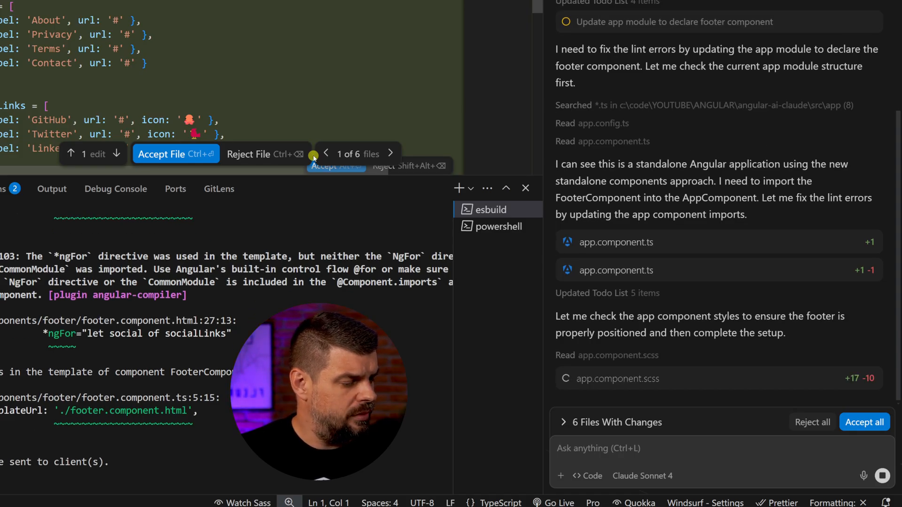
scroll("down", 3)
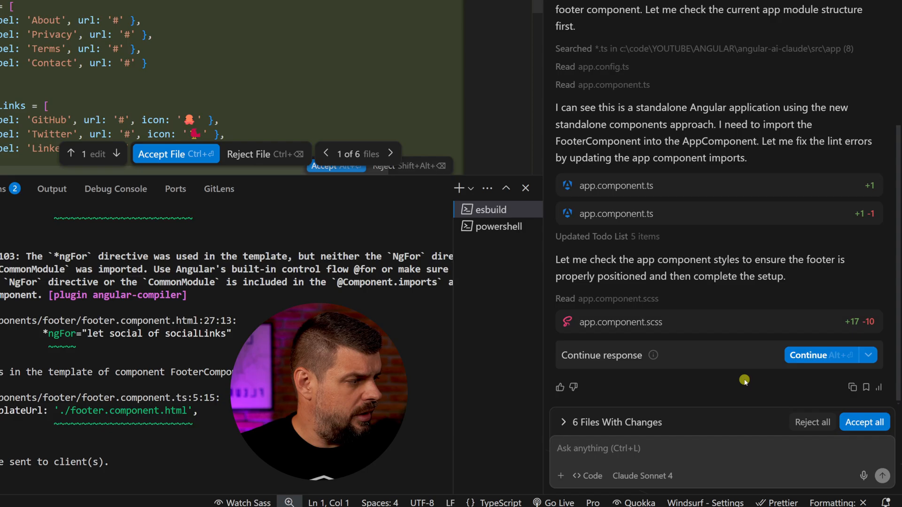
left_click(808, 355)
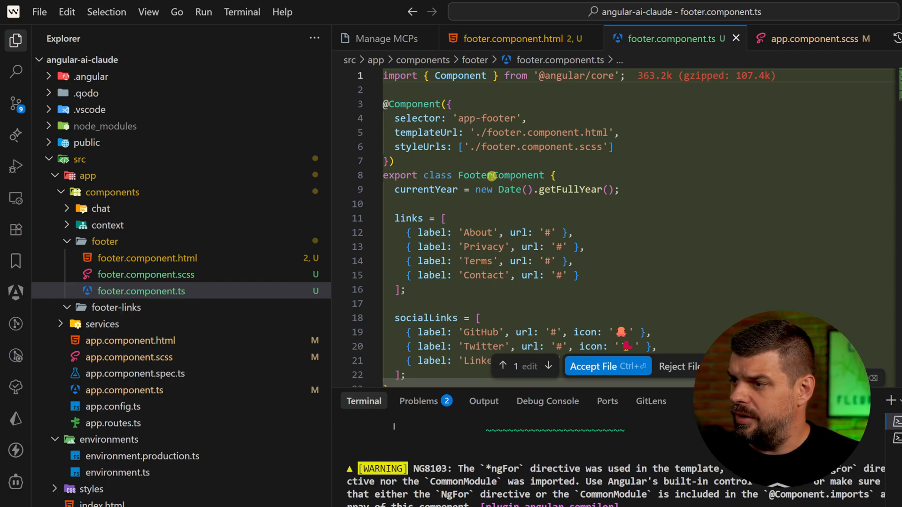
Step: Review the generated footer template with its About, Privacy, Terms and Contact links
left_click(146, 258)
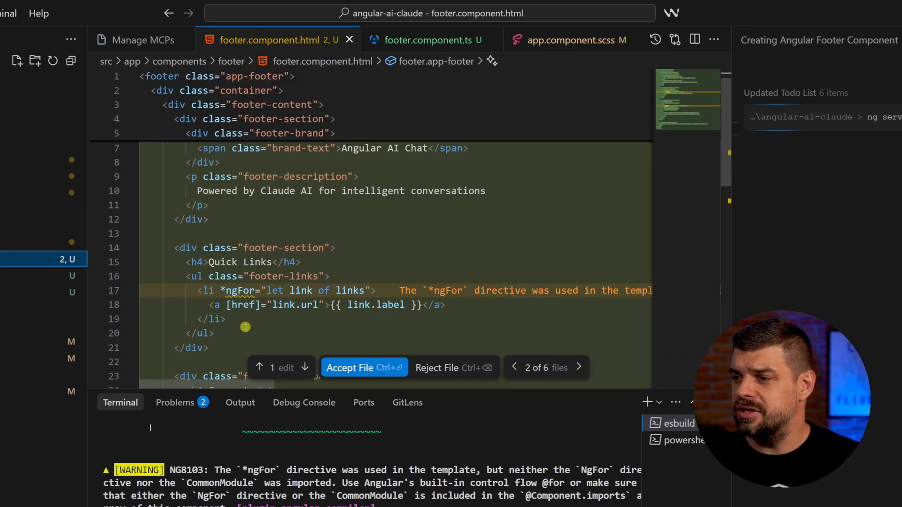
scroll("down", 3)
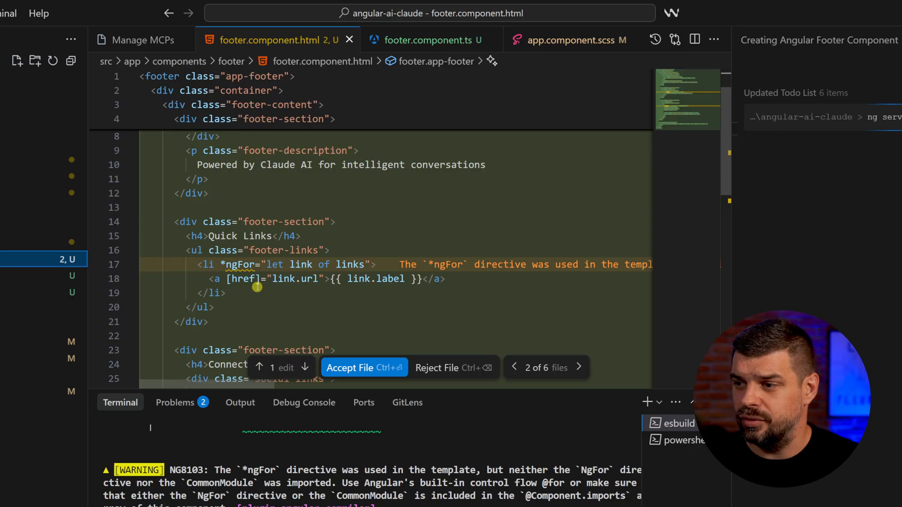
scroll("down", 3)
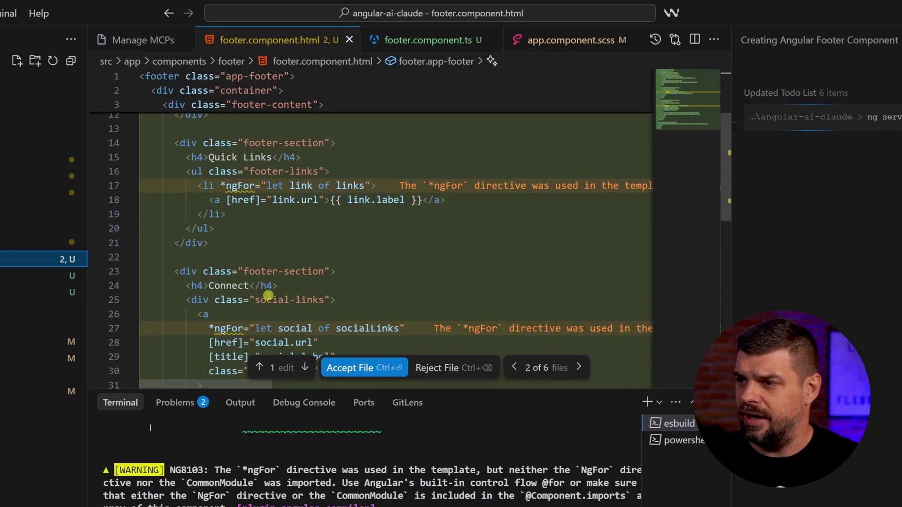
scroll("up", 3)
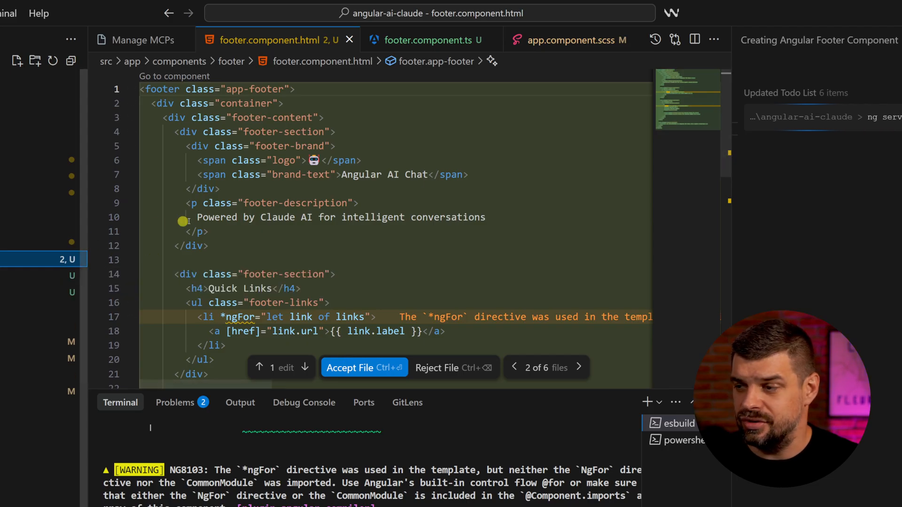
Step: Accept the generated footer.component.ts into the project
left_click(429, 39)
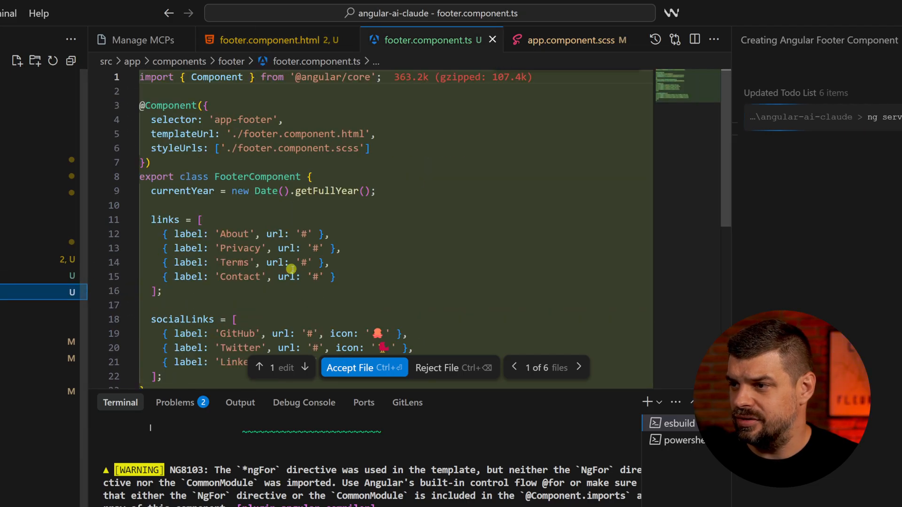
mouse_move(302, 183)
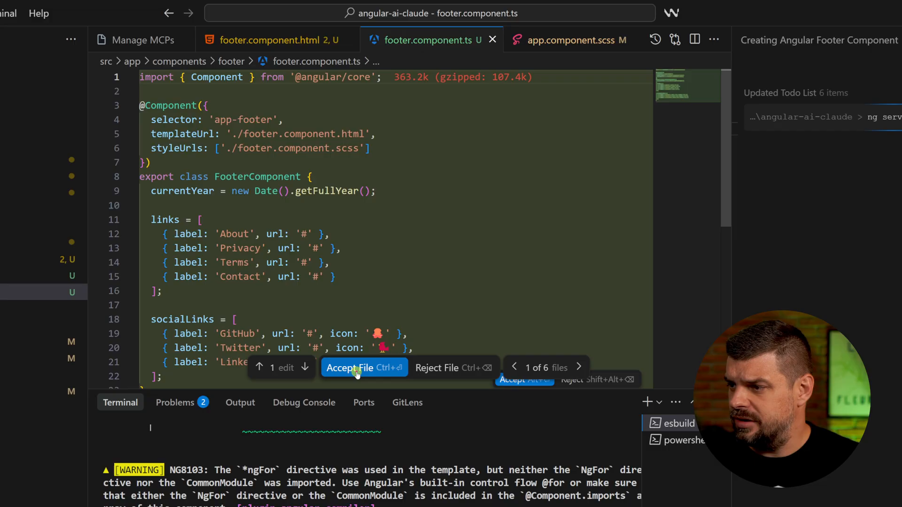
left_click(364, 368)
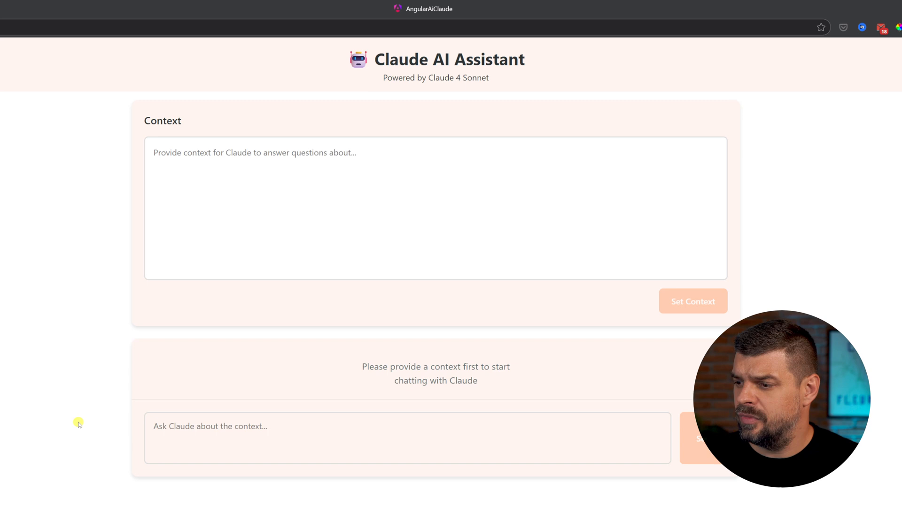
scroll("down", 3)
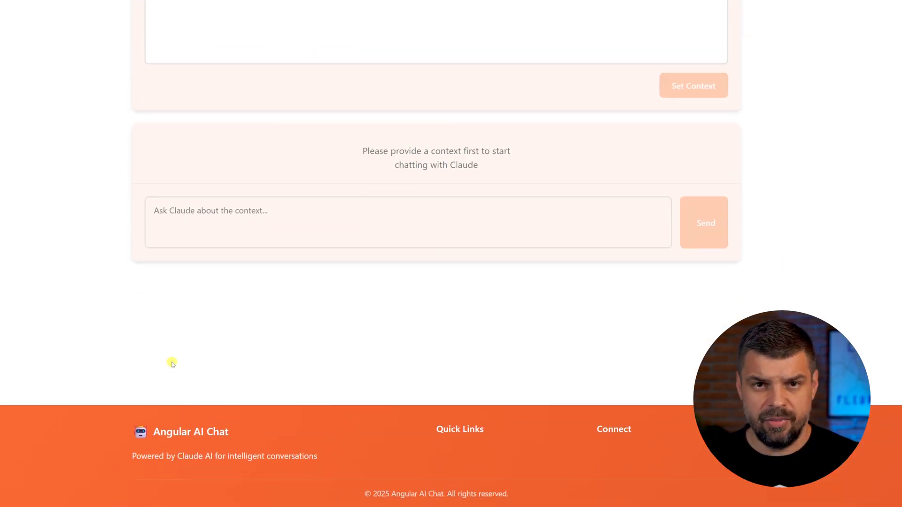
mouse_move(615, 431)
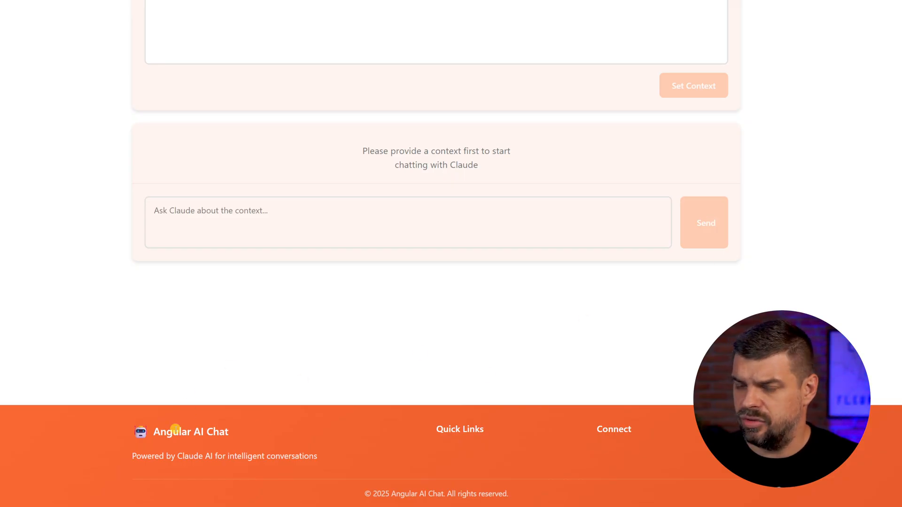
scroll("up", 3)
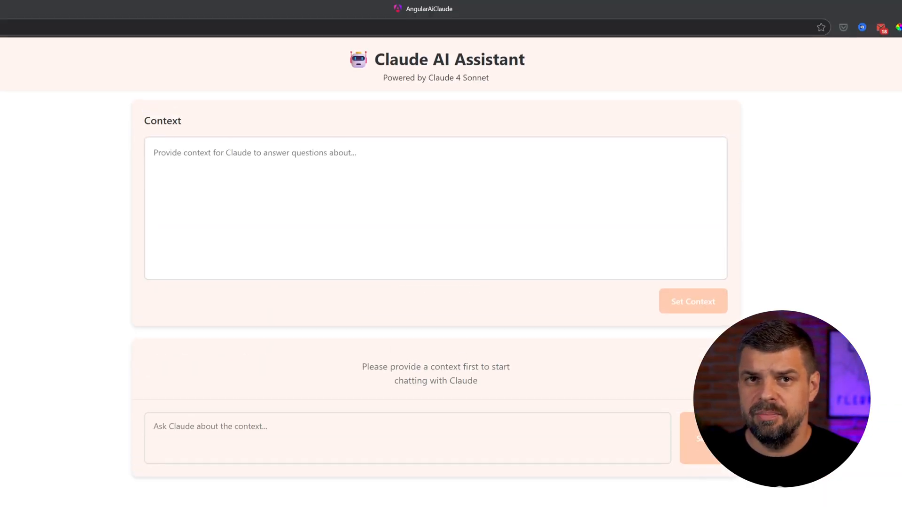
scroll("down", 3)
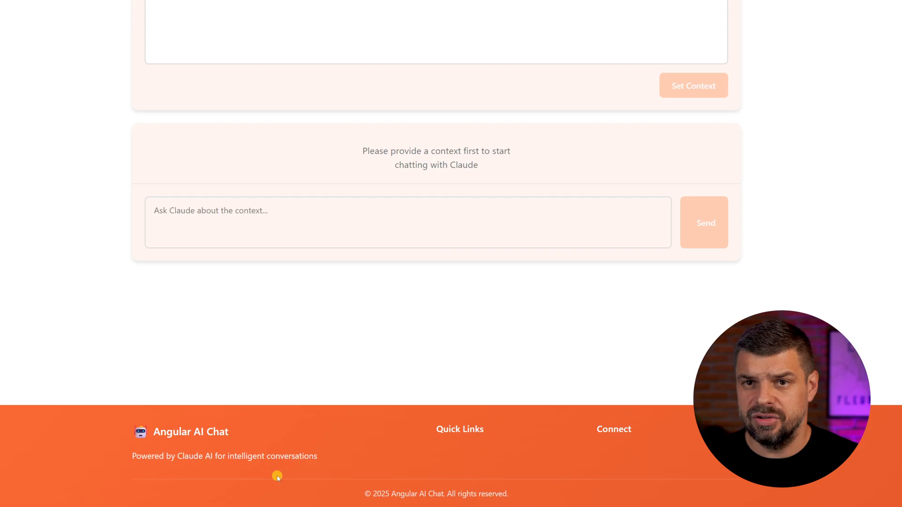
mouse_move(316, 450)
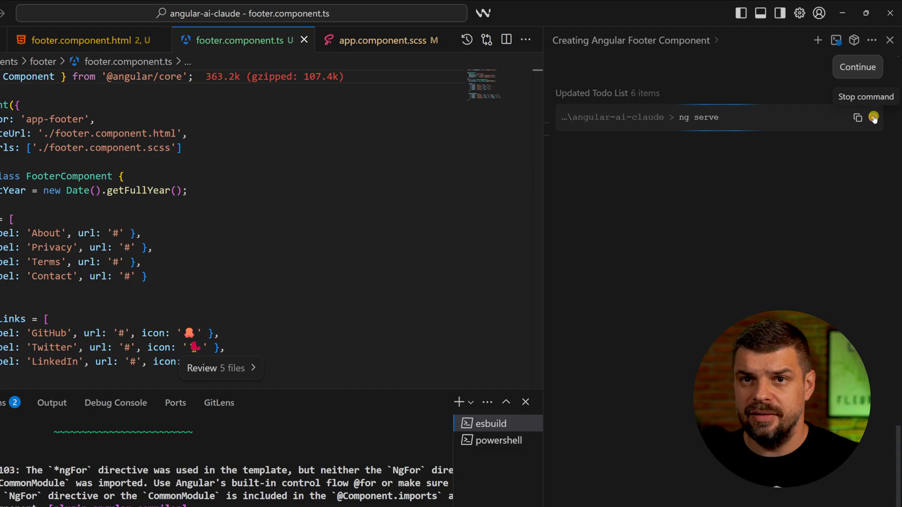
Step: Stop the ng serve command Cascade had started
left_click(873, 117)
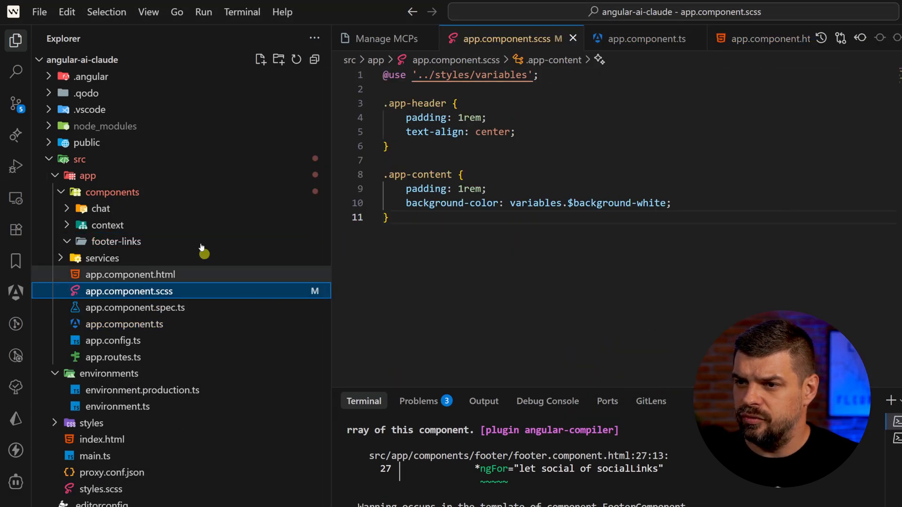
Step: Discard the app.component.scss changes in Source Control and inspect the angular.json diff
left_click(16, 103)
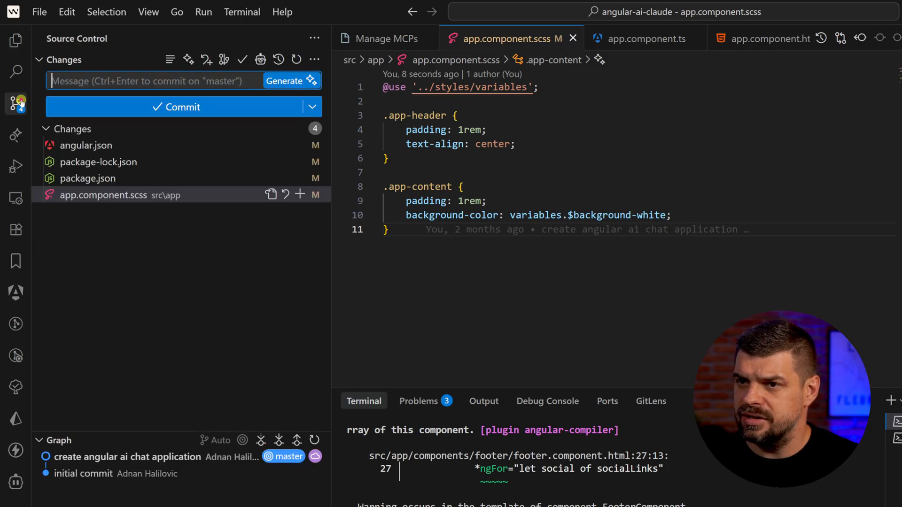
mouse_move(286, 194)
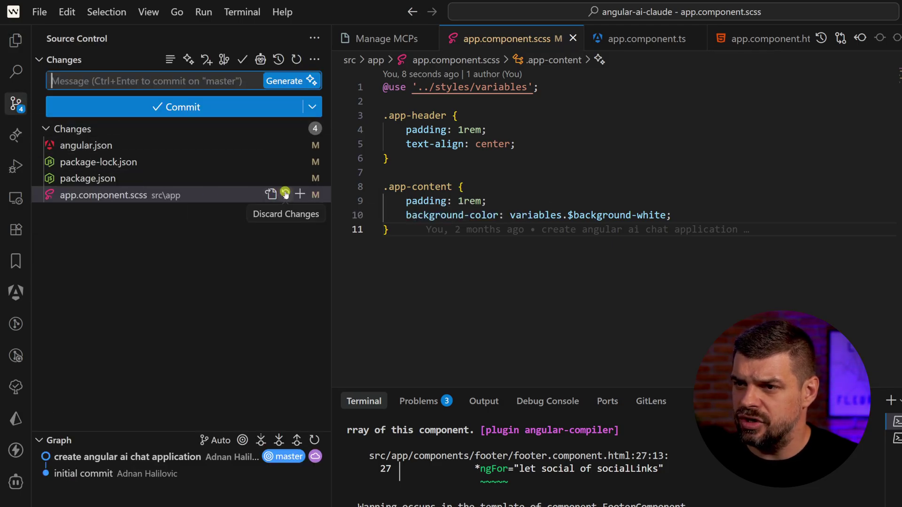
left_click(284, 194)
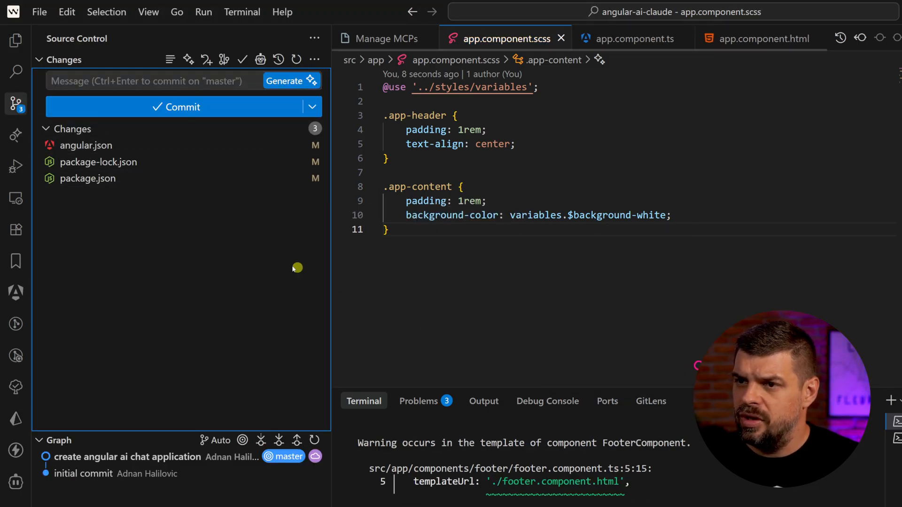
mouse_move(77, 140)
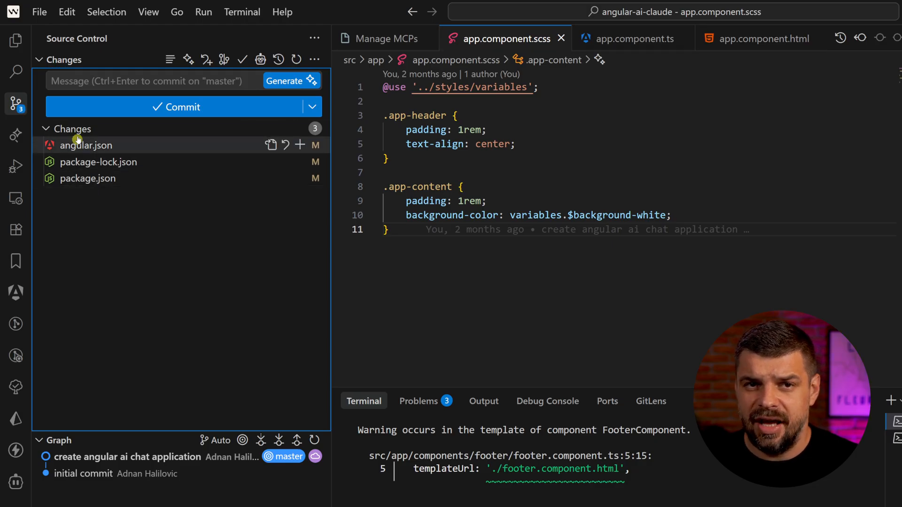
mouse_move(115, 129)
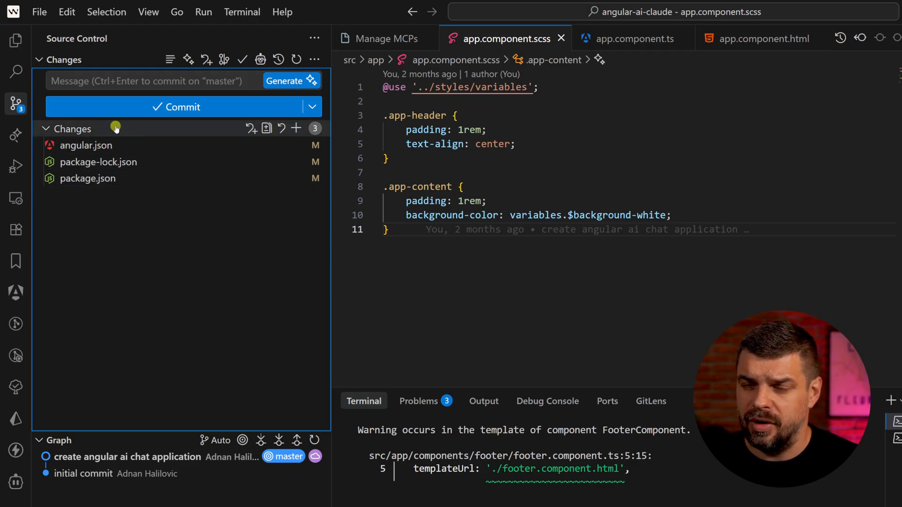
mouse_move(86, 145)
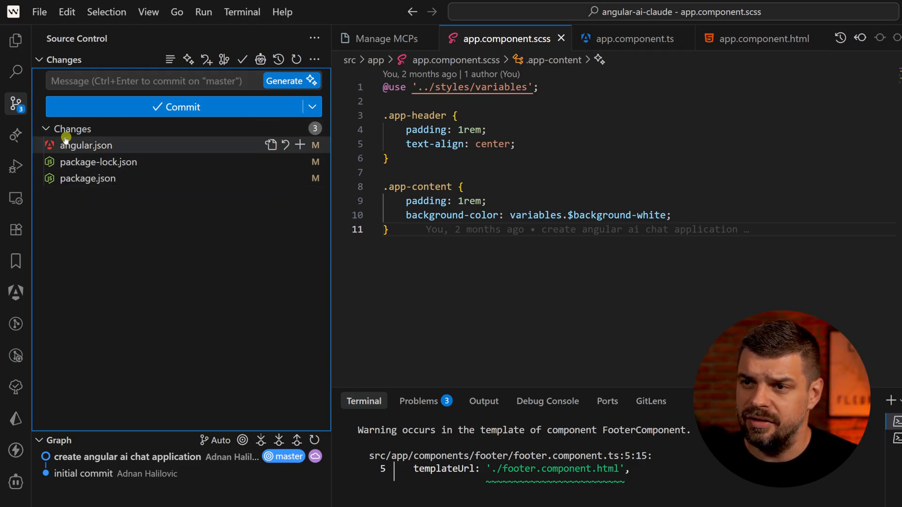
mouse_move(98, 162)
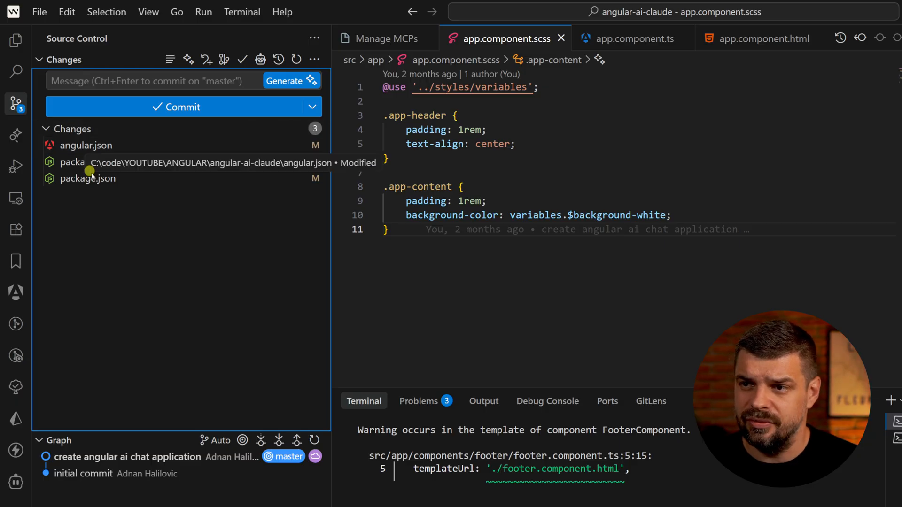
left_click(86, 145)
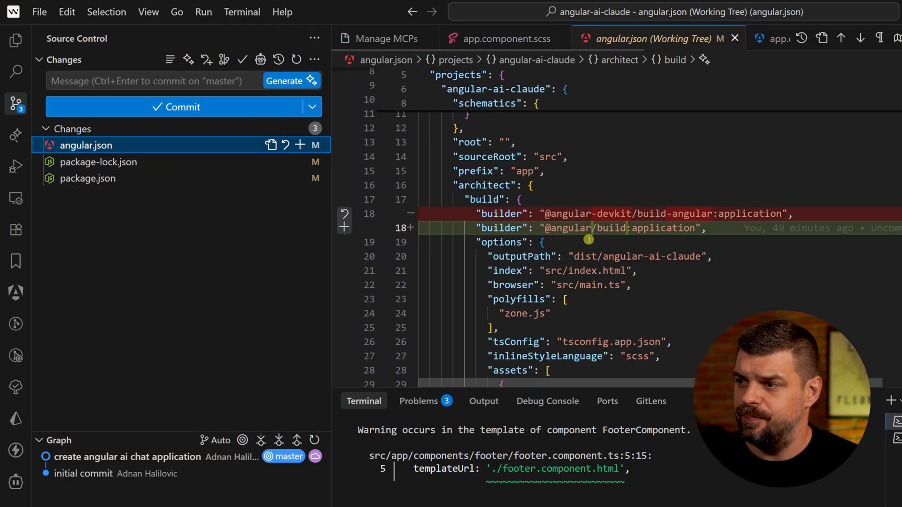
scroll("down", 3)
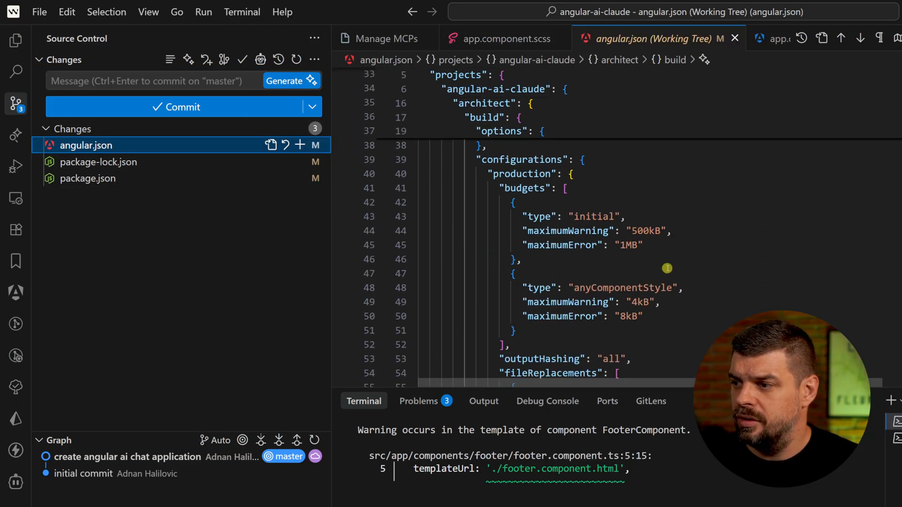
left_click(15, 40)
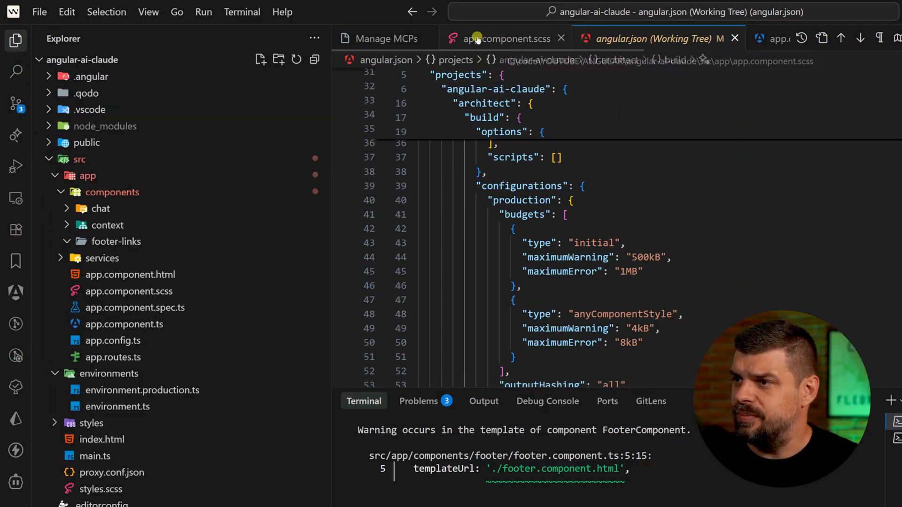
Step: Close every editor tab except the Manage MCPs page
right_click(501, 38)
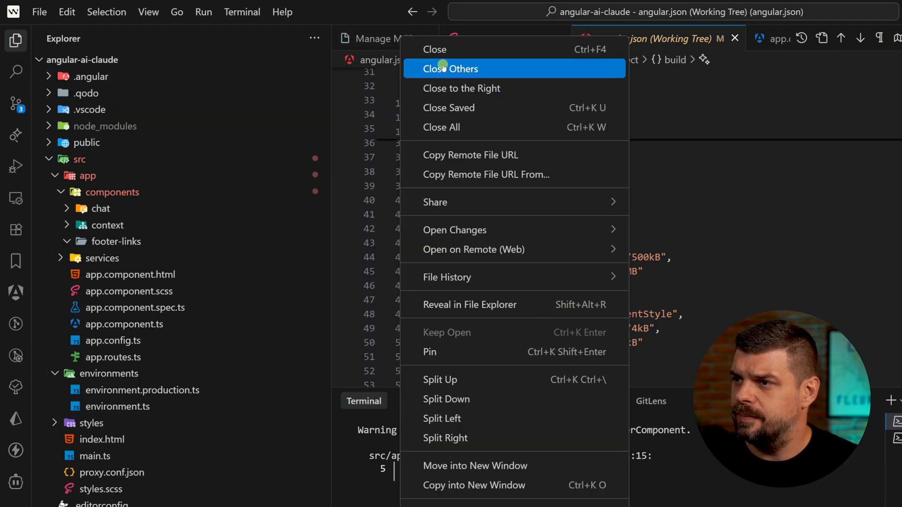
left_click(450, 68)
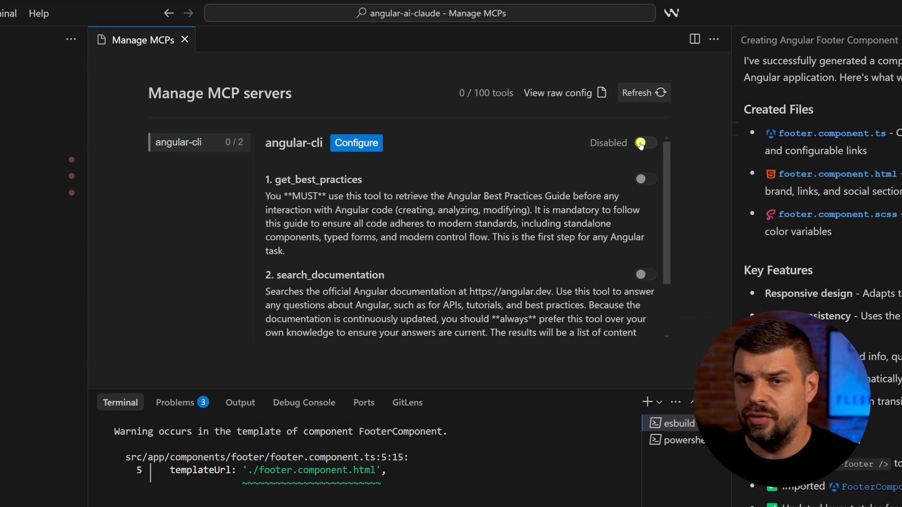
Step: Enable the angular-cli MCP server with both of its tools
left_click(644, 143)
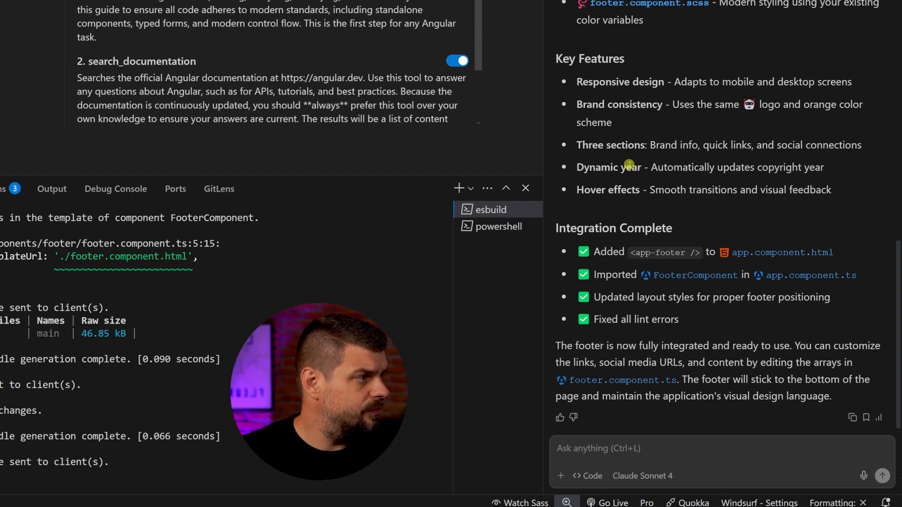
scroll("up", 3)
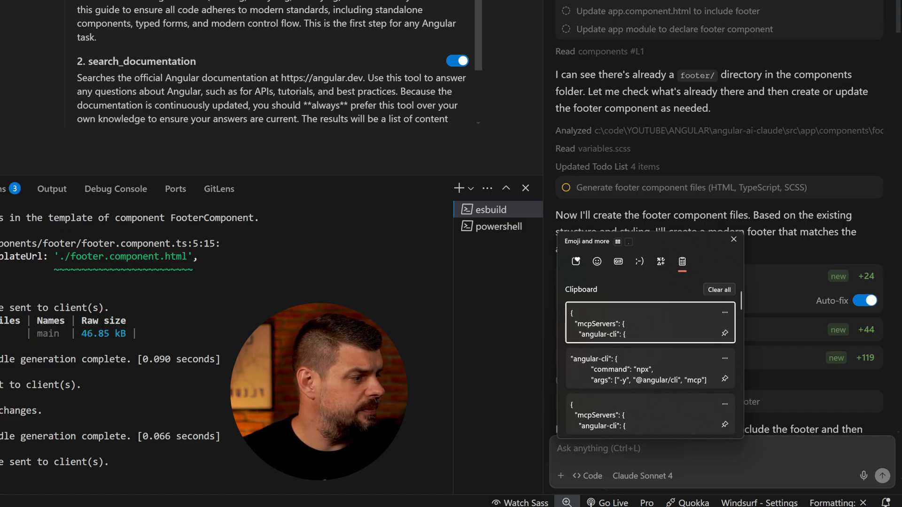
left_click(733, 238)
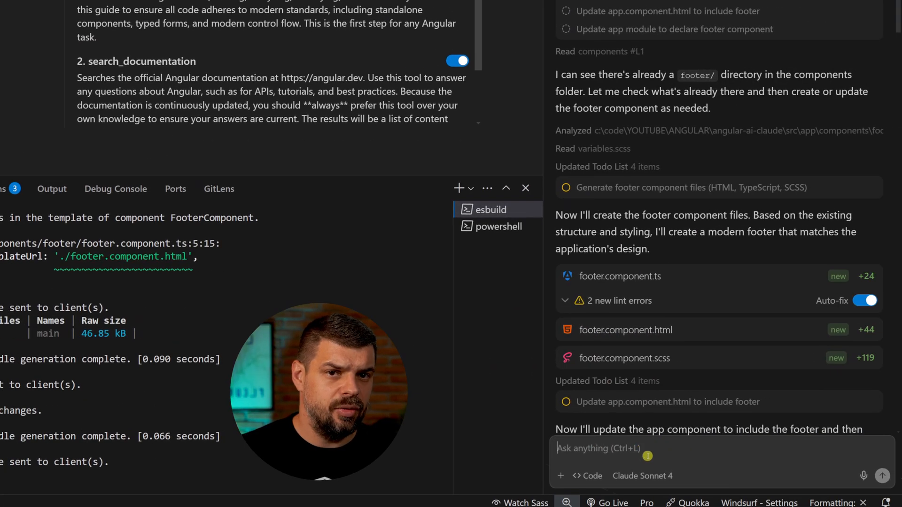
Step: Ask Cascade to 'generate a new component that is going to be a footer for this application'
type("generate a new component that is going to be a footer for this application")
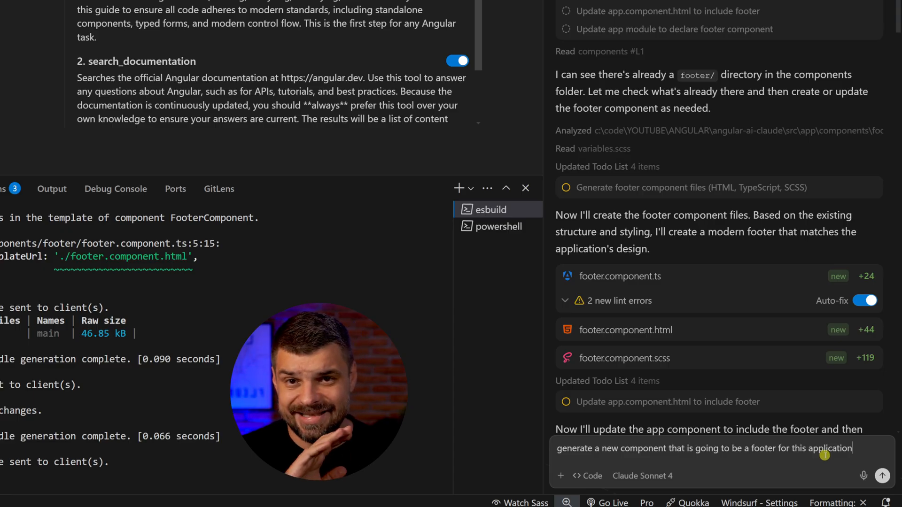
left_click(882, 476)
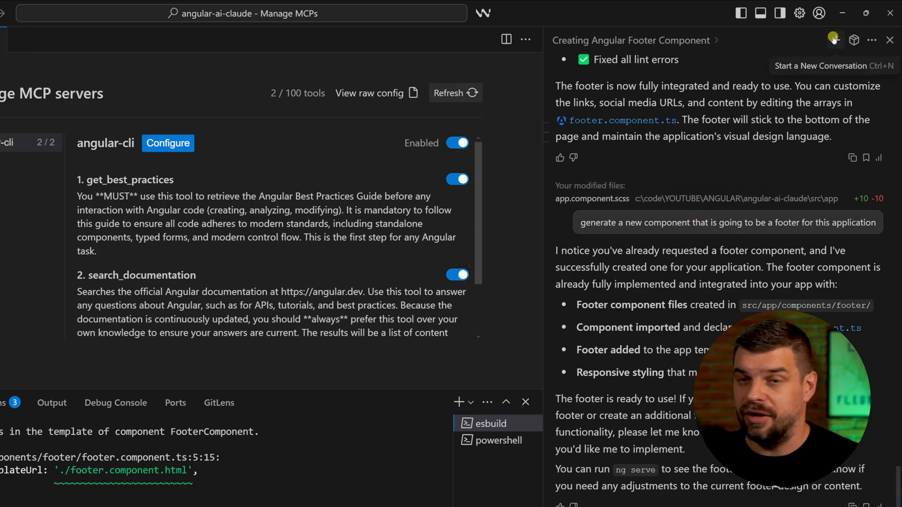
Step: Resend the footer request in a fresh Cascade conversation so it calls the angular-cli MCP tools
left_click(834, 41)
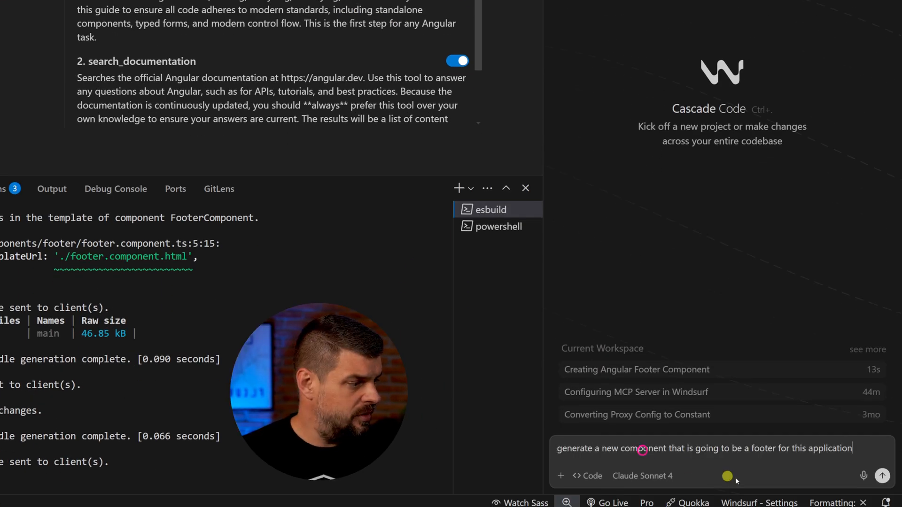
left_click(883, 475)
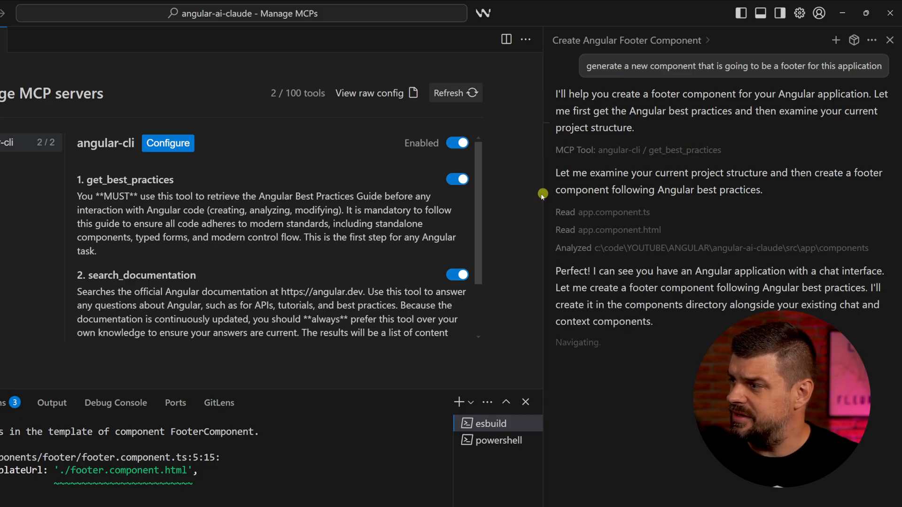
mouse_move(523, 256)
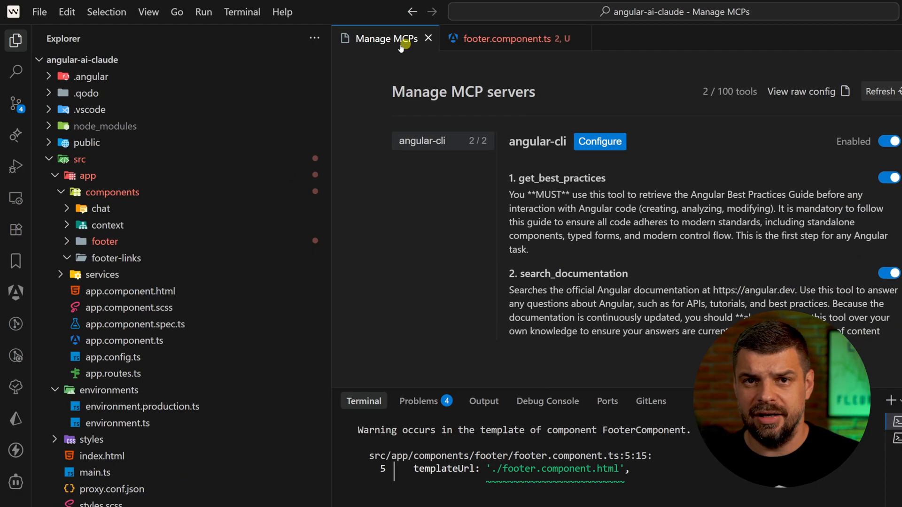
Step: Inspect the newly generated footer.component.ts in the footer folder while Cascade updates app.component.ts
left_click(104, 242)
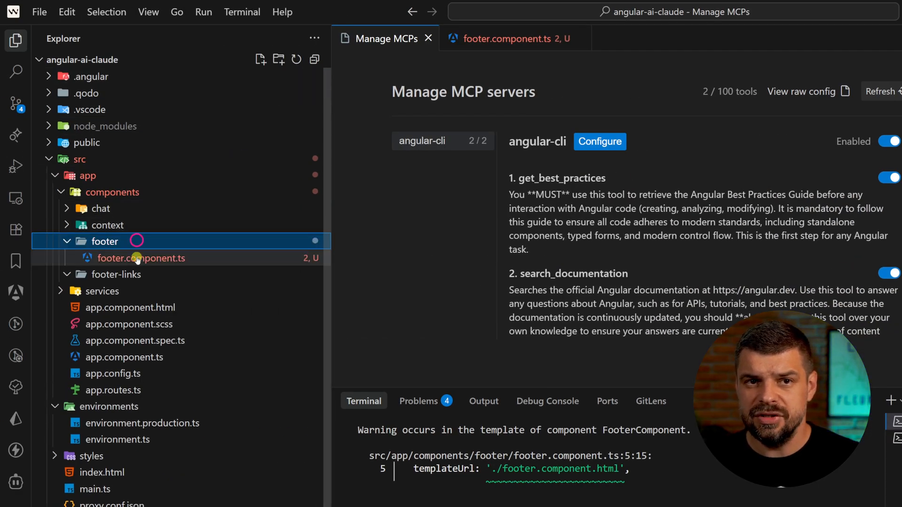
left_click(140, 258)
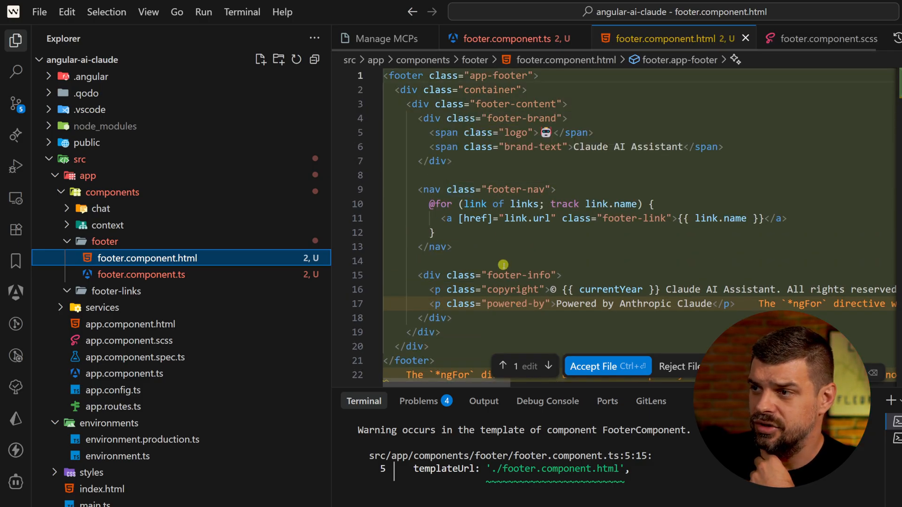
mouse_move(145, 274)
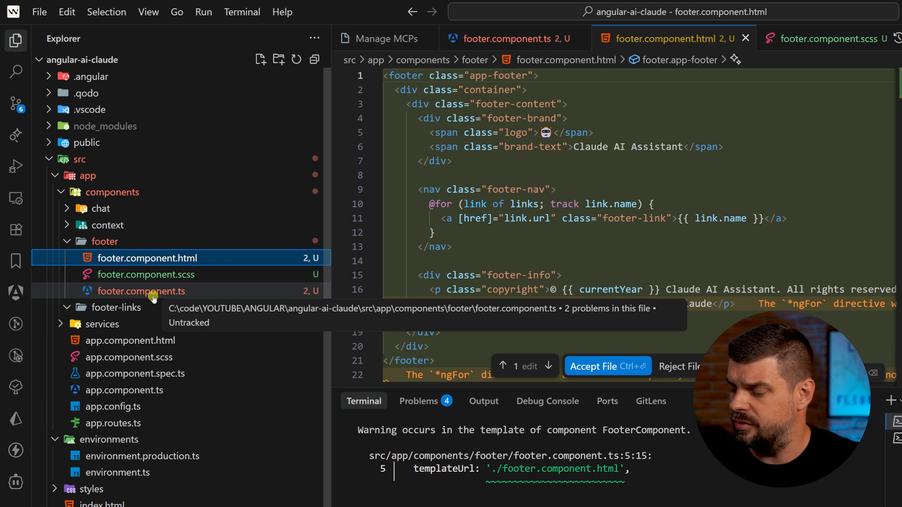
left_click(606, 366)
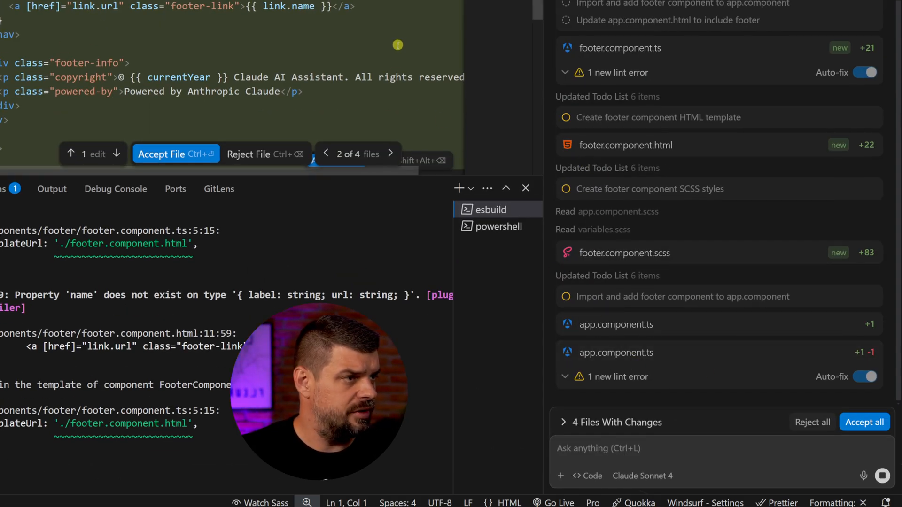
Step: Read Cascade's summary of the five changed files, including the footer added to app.component.html
scroll("down", 3)
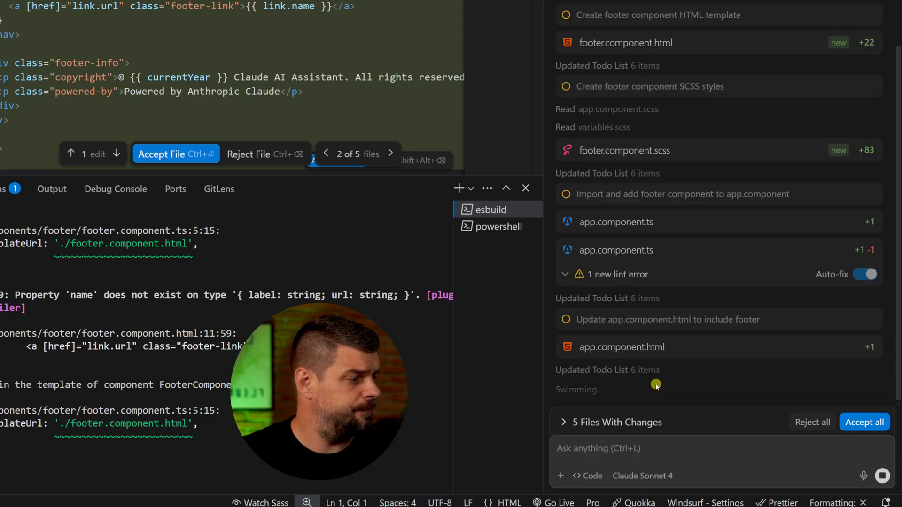
scroll("down", 3)
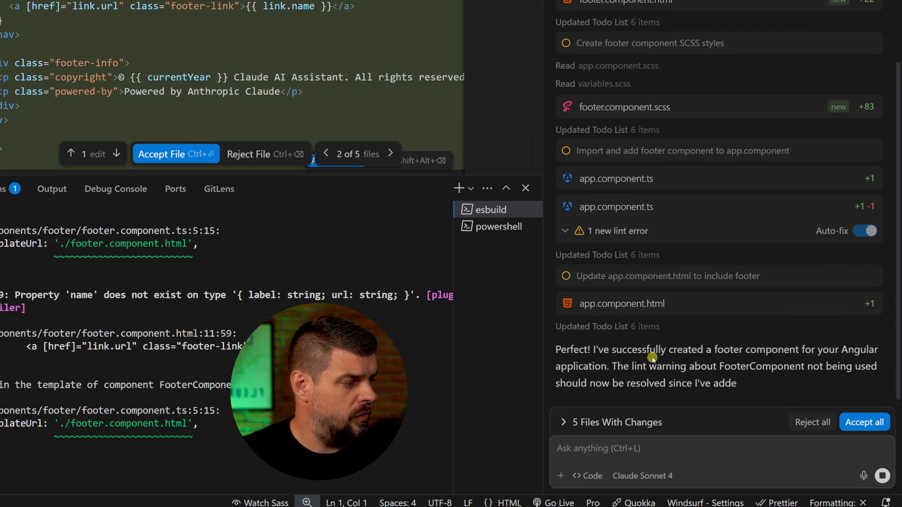
scroll("down", 3)
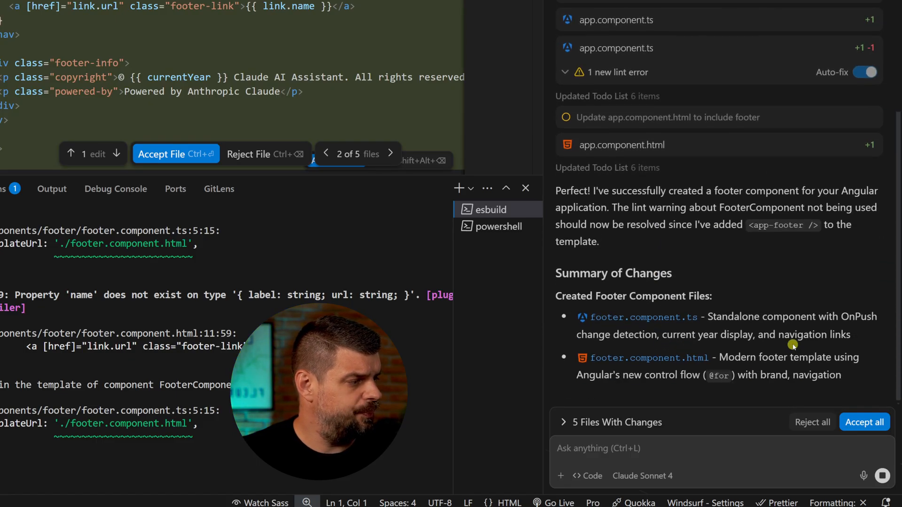
scroll("down", 3)
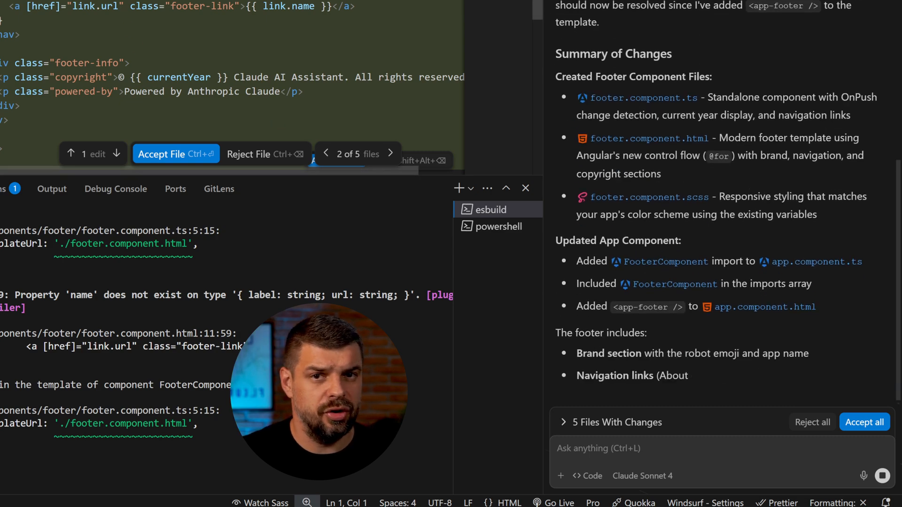
scroll("down", 3)
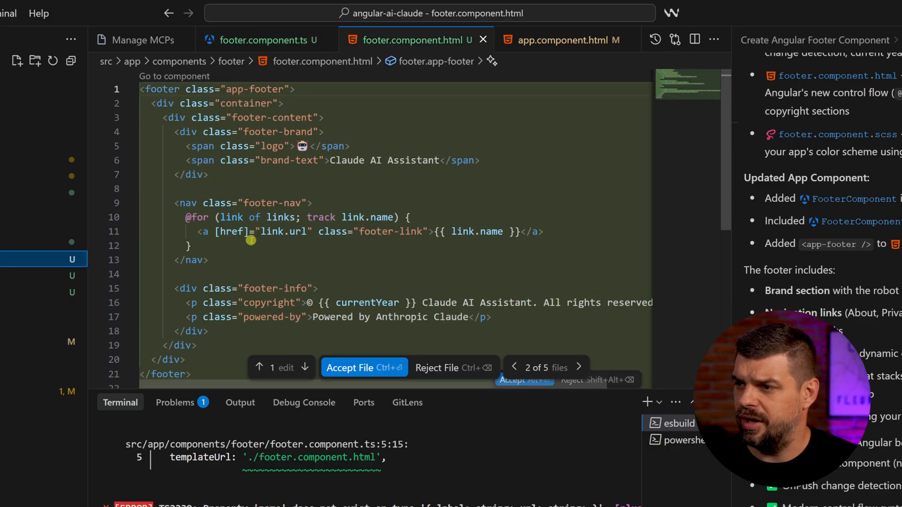
Step: Accept the generated footer.component.scss and footer.component.ts
scroll("down", 3)
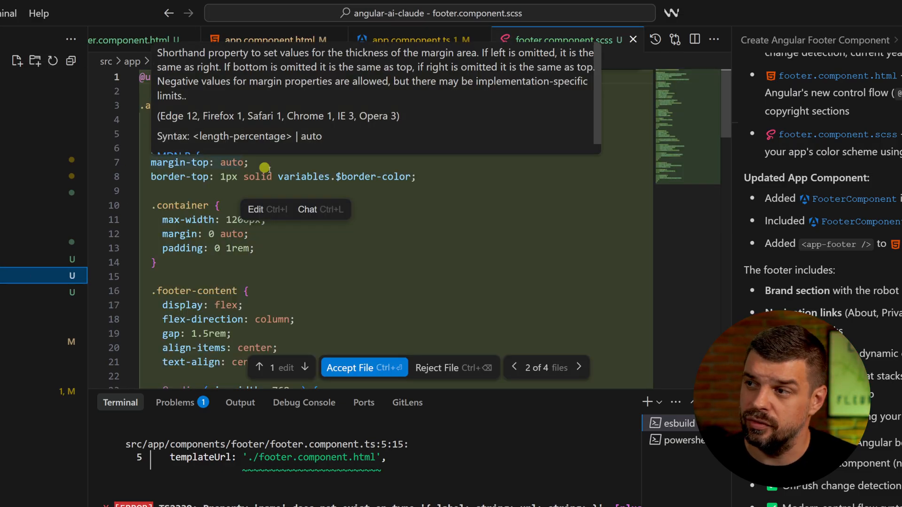
left_click(363, 367)
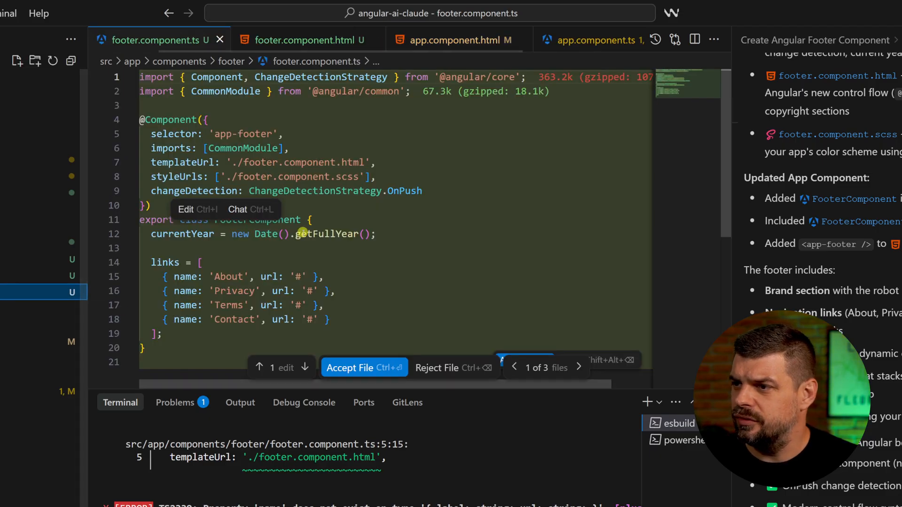
left_click(349, 367)
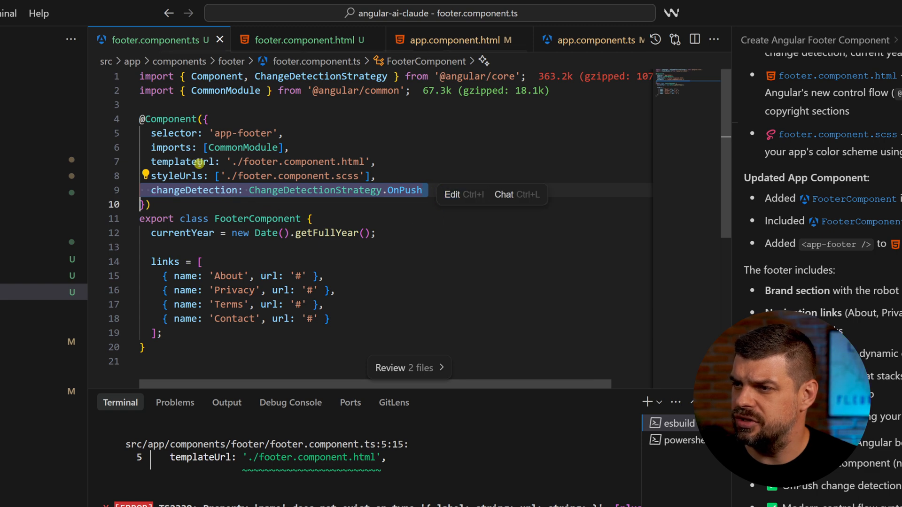
mouse_move(152, 237)
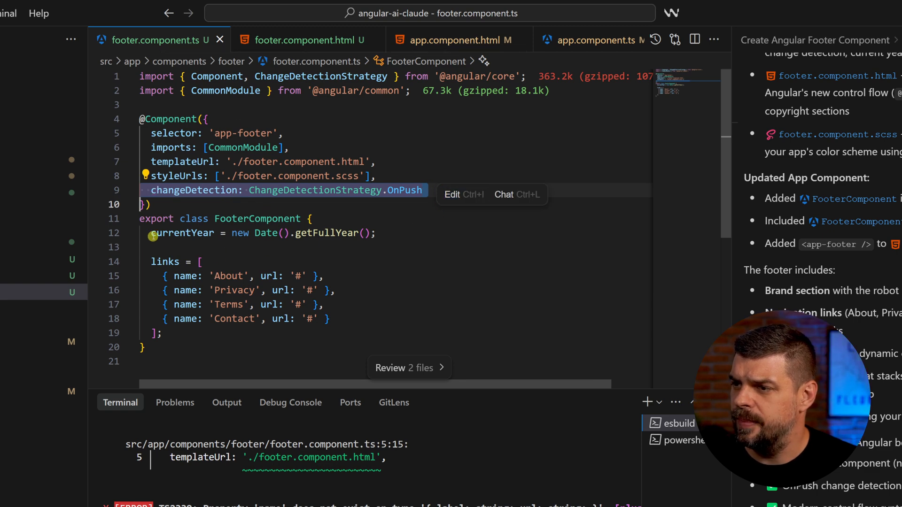
left_click(260, 233)
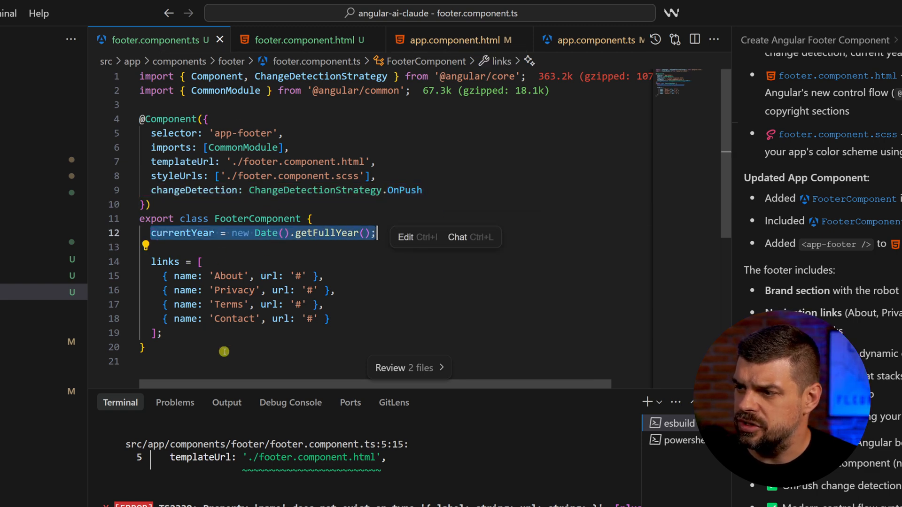
Step: Accept the app-footer element in app.component.html and the FooterComponent import in app.component.ts
left_click(455, 39)
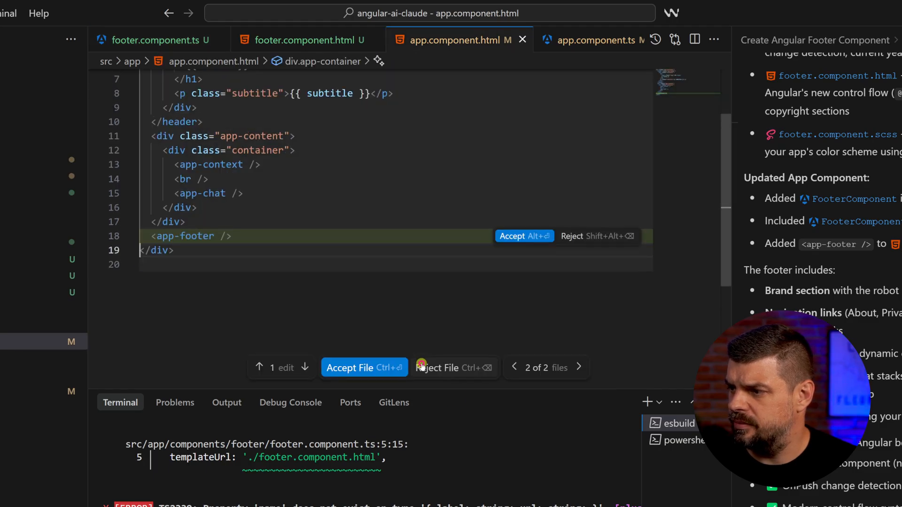
scroll("up", 3)
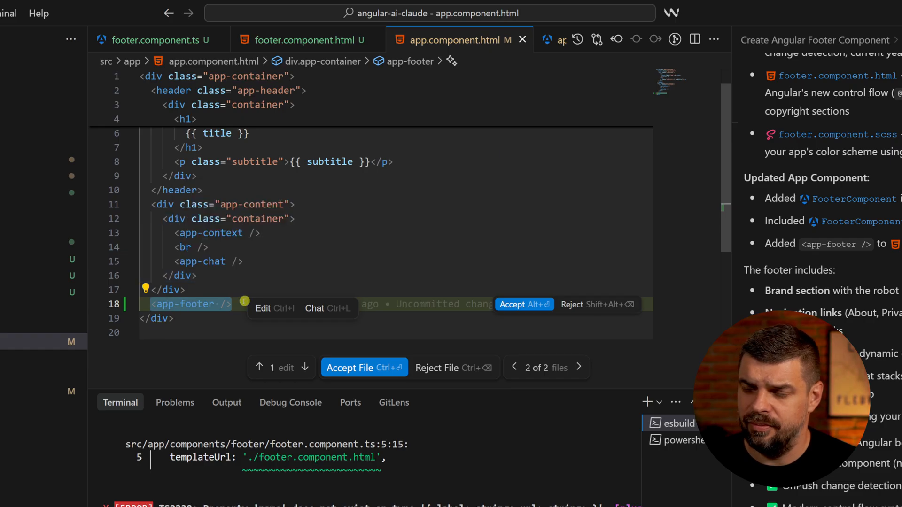
mouse_move(190, 303)
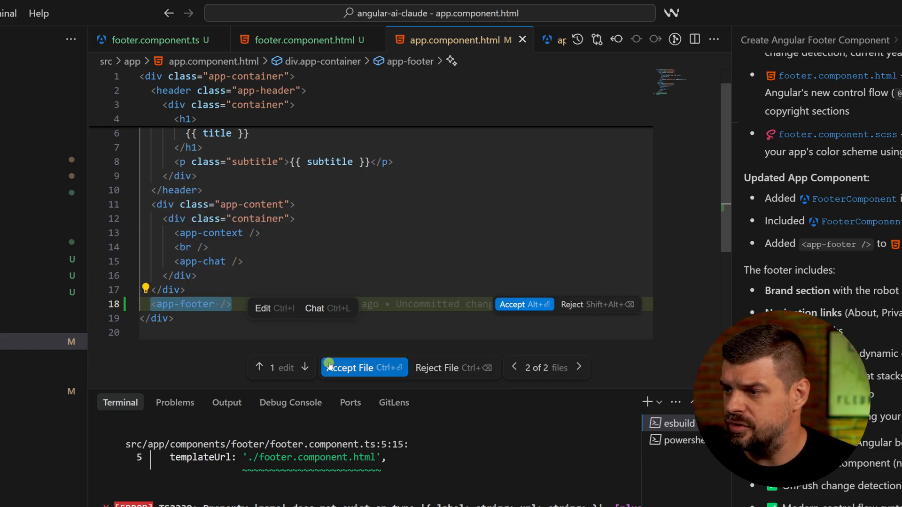
left_click(363, 368)
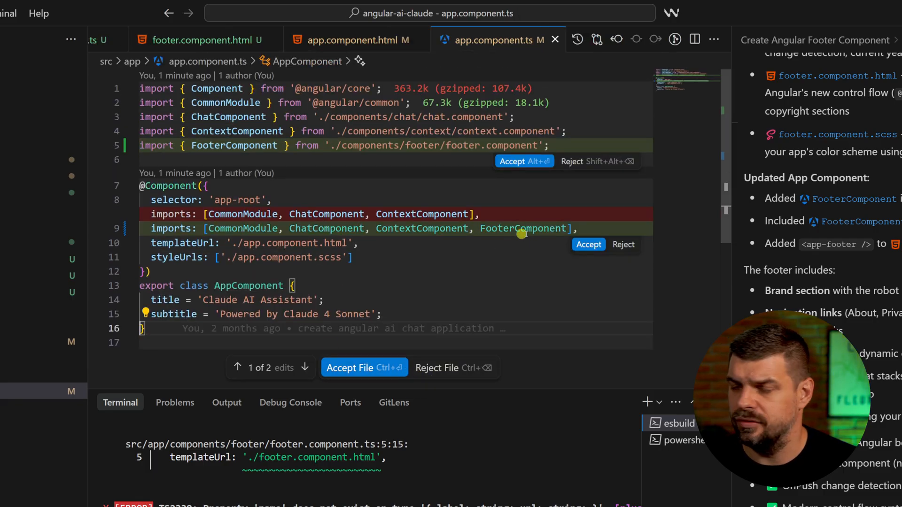
left_click(364, 367)
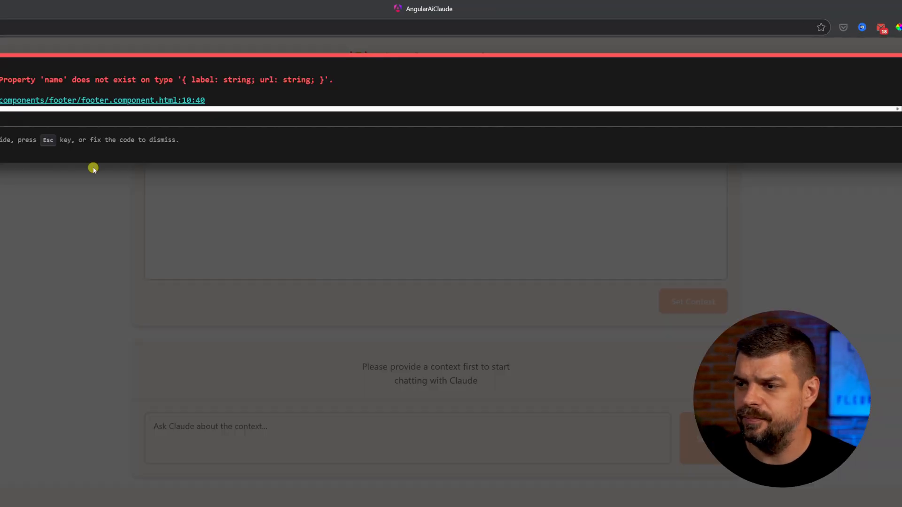
mouse_move(115, 127)
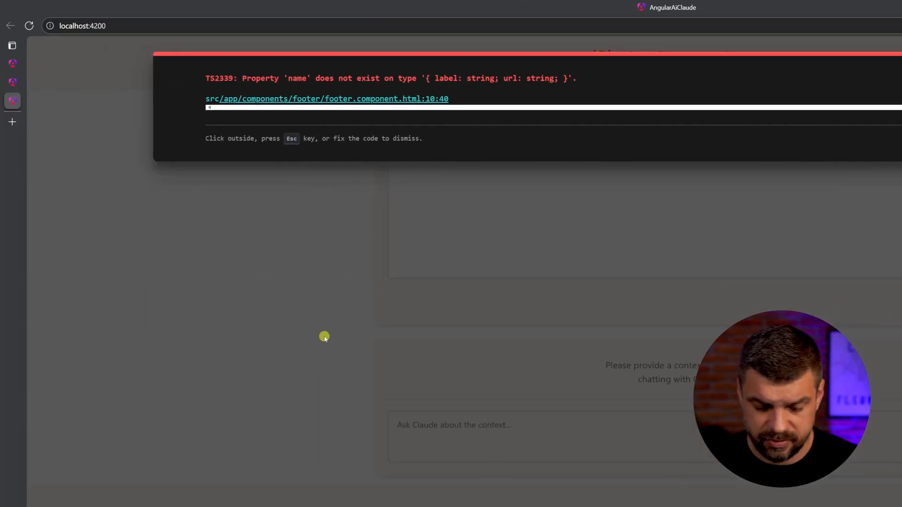
mouse_move(309, 311)
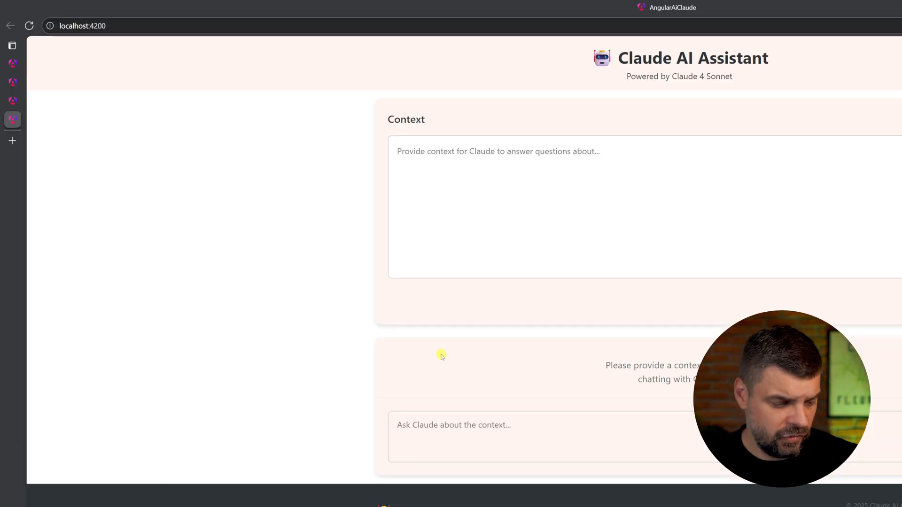
Step: Bring the rendered footer into view: Claude AI Assistant brand, About/Privacy/Terms/Contact links and copyright
scroll("down", 3)
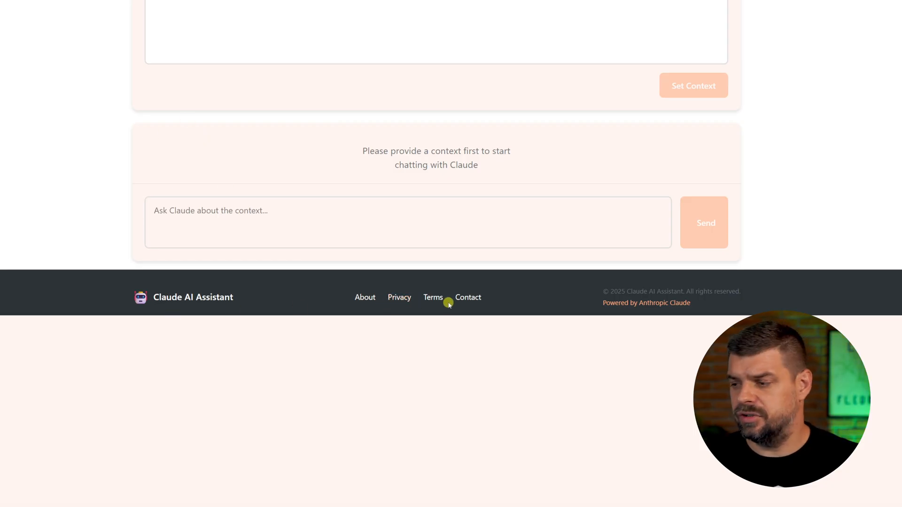
mouse_move(260, 360)
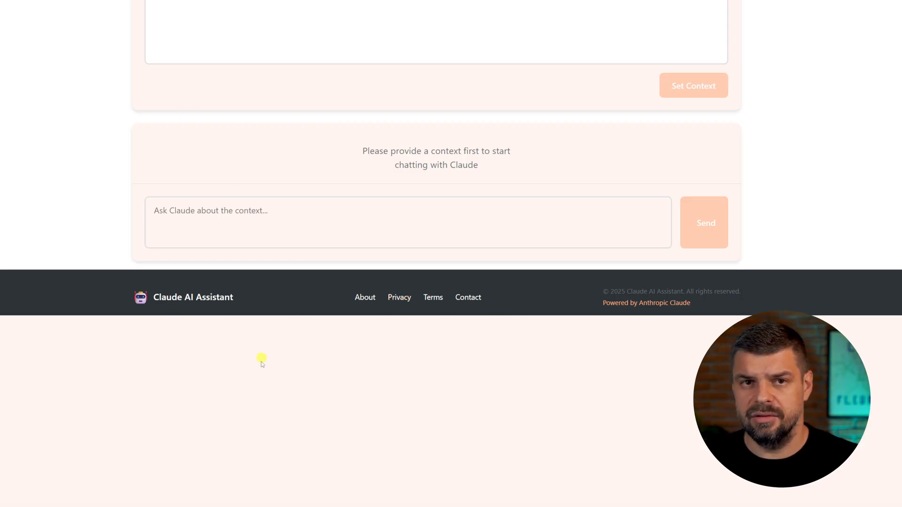
mouse_move(379, 406)
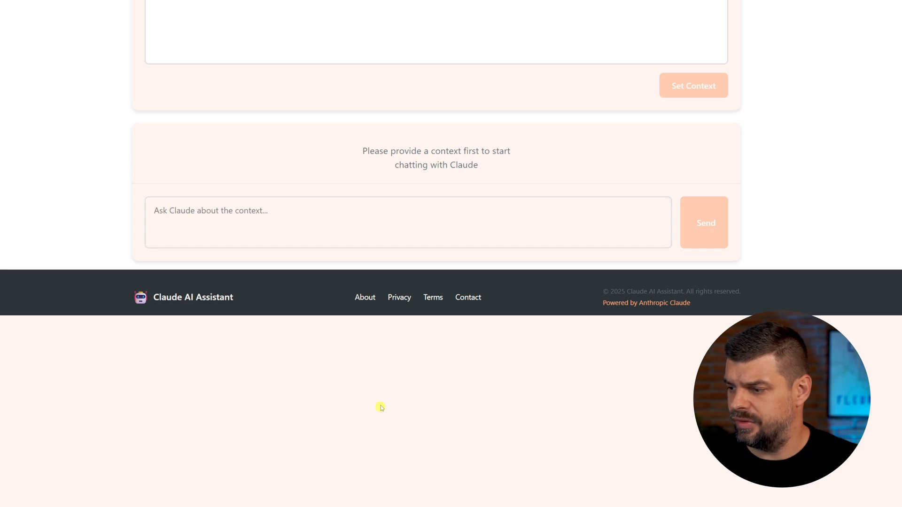
mouse_move(432, 298)
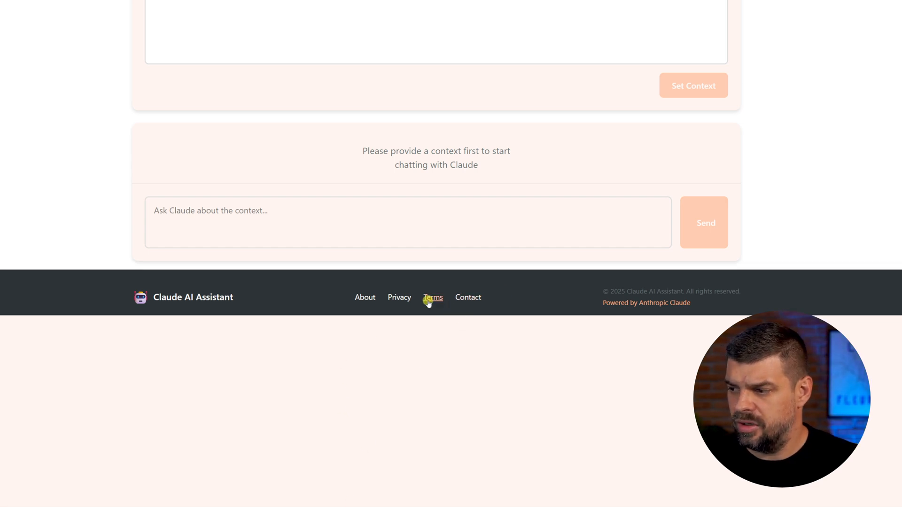
mouse_move(192, 288)
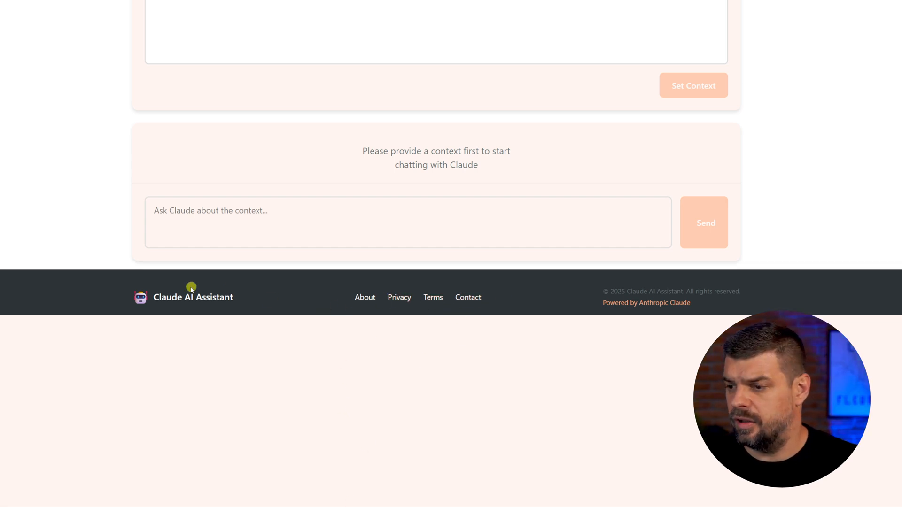